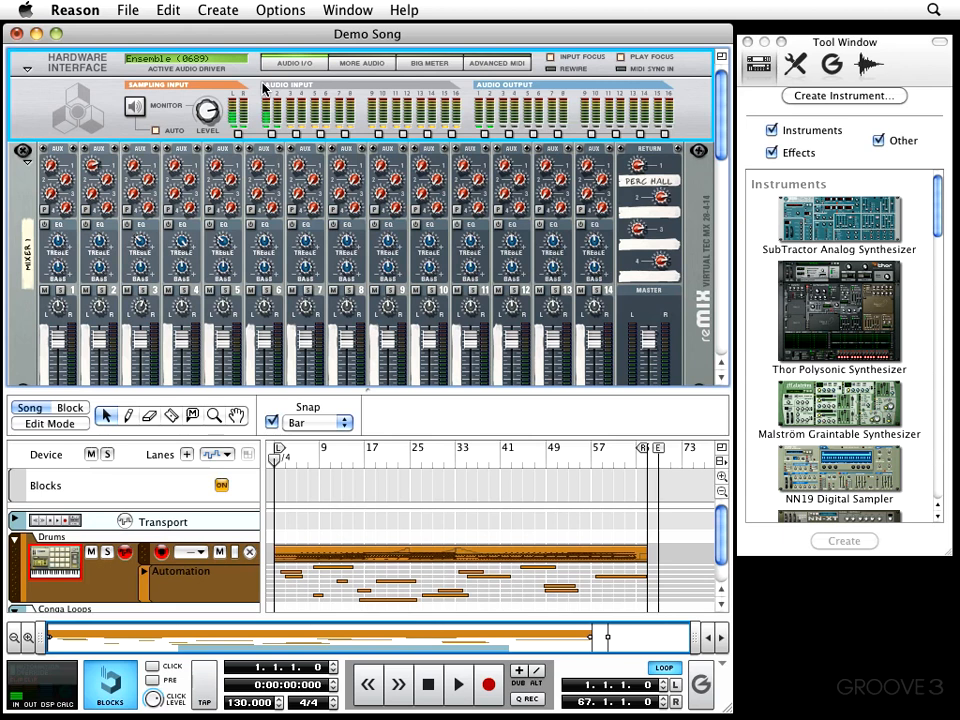
pyautogui.moveTo(268, 92)
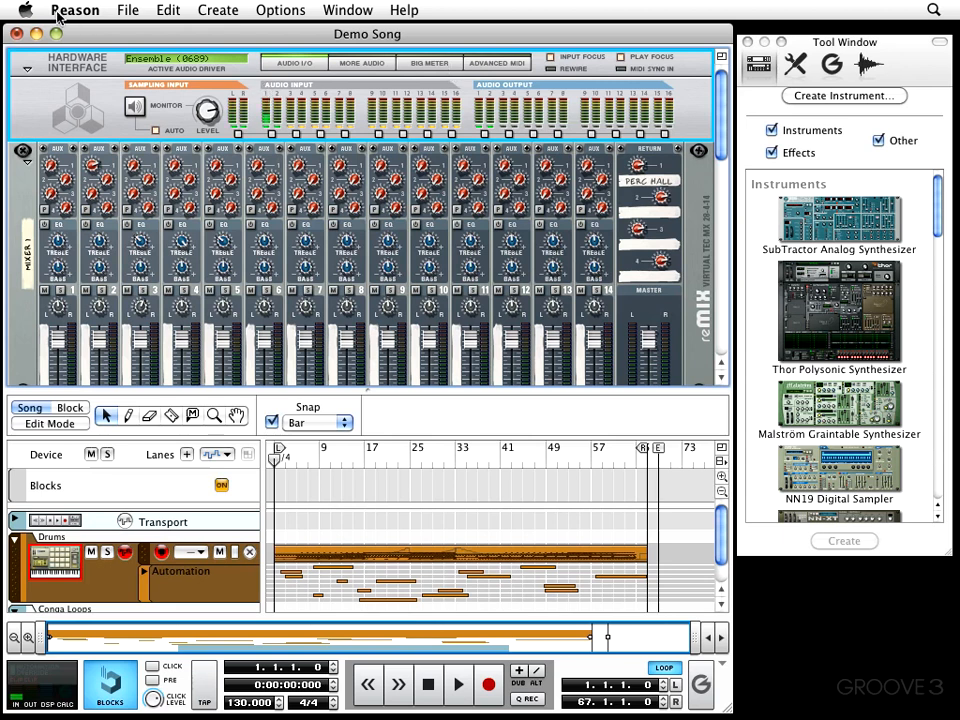
# Open the Reason application menu in the menu bar
pyautogui.click(75, 9)
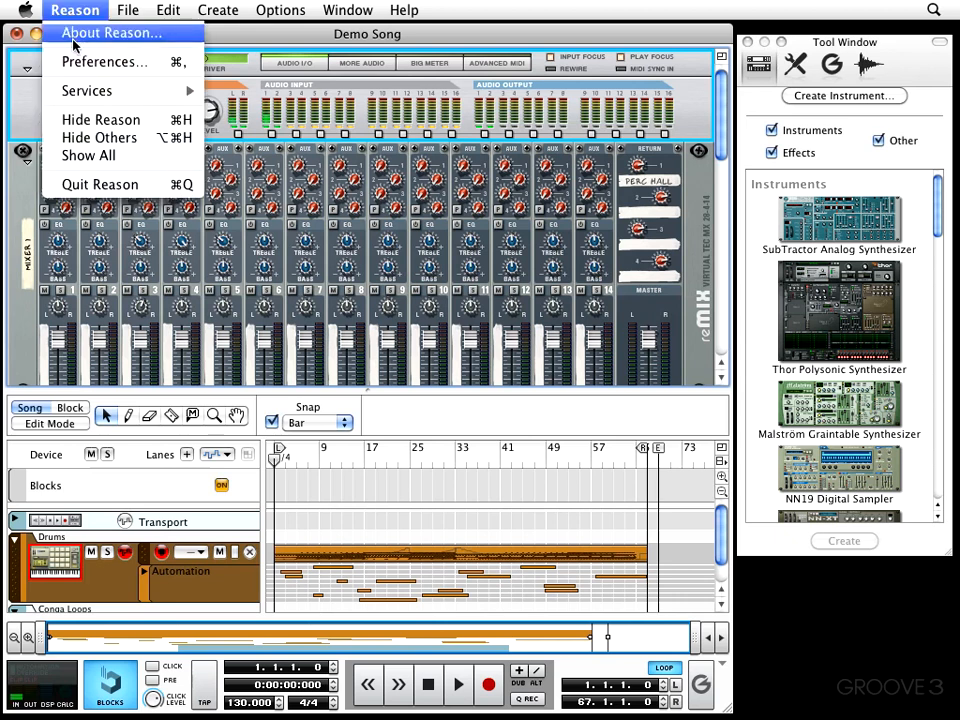
# Open Preferences, browse the page list, and stay on the General page
pyautogui.click(104, 61)
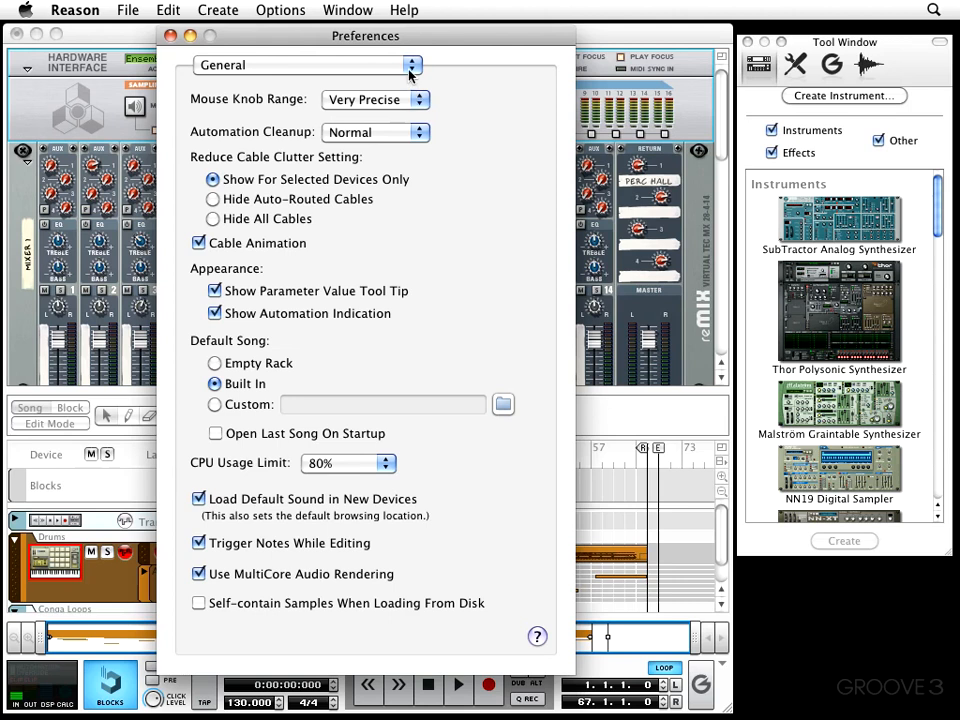
pyautogui.moveTo(295, 72)
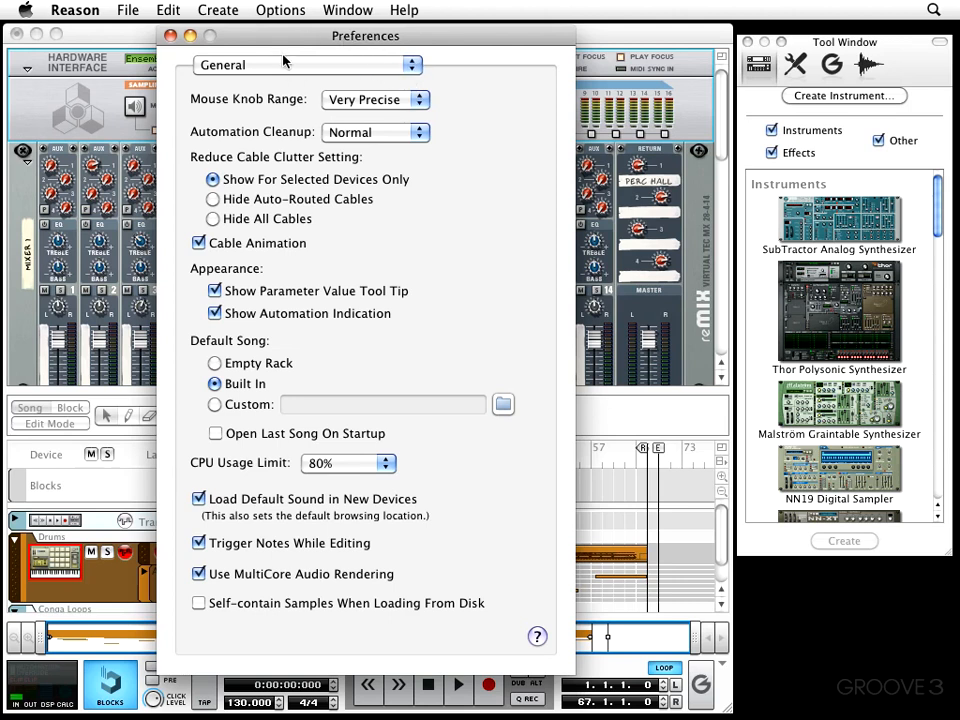
pyautogui.click(305, 64)
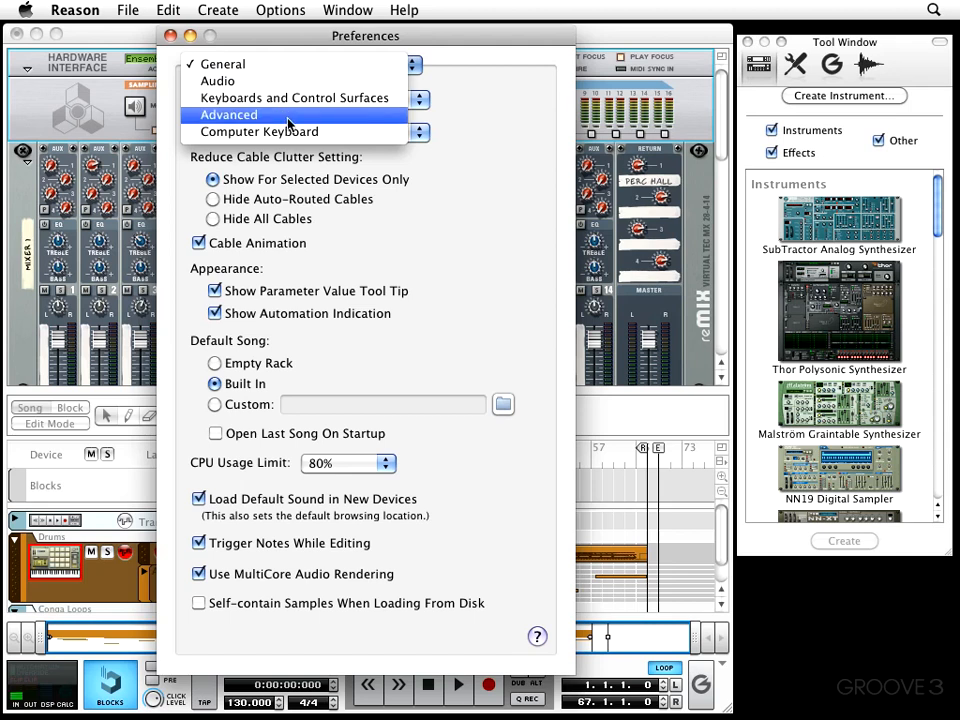
pyautogui.click(222, 63)
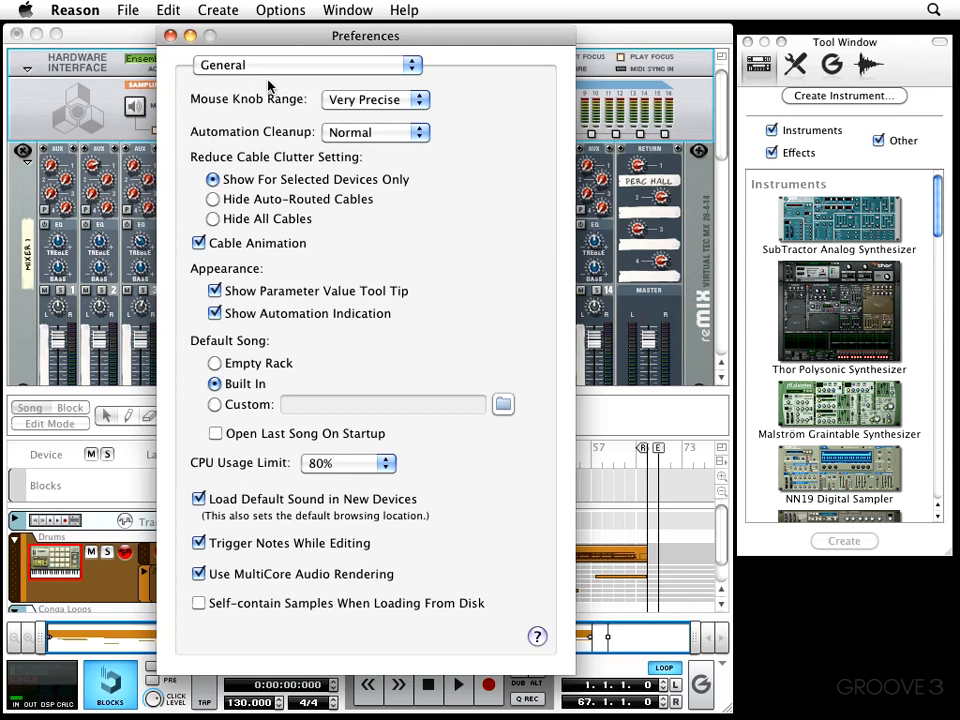
# Keep Mouse Knob Range at Very Precise and drag channel 7's Bass knob to test it
pyautogui.click(375, 99)
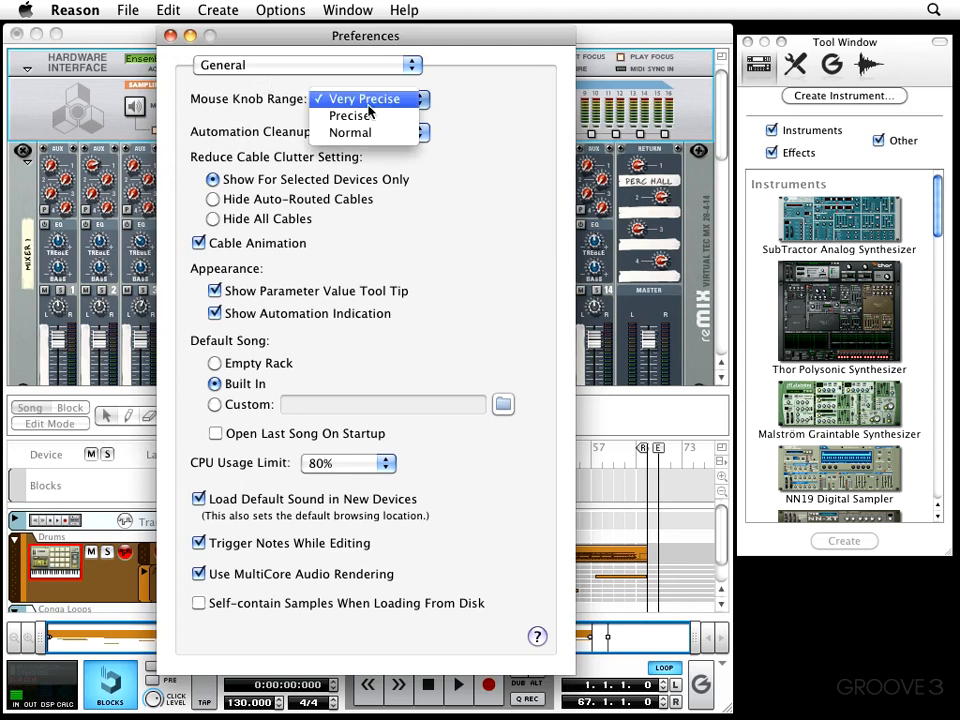
pyautogui.moveTo(350, 115)
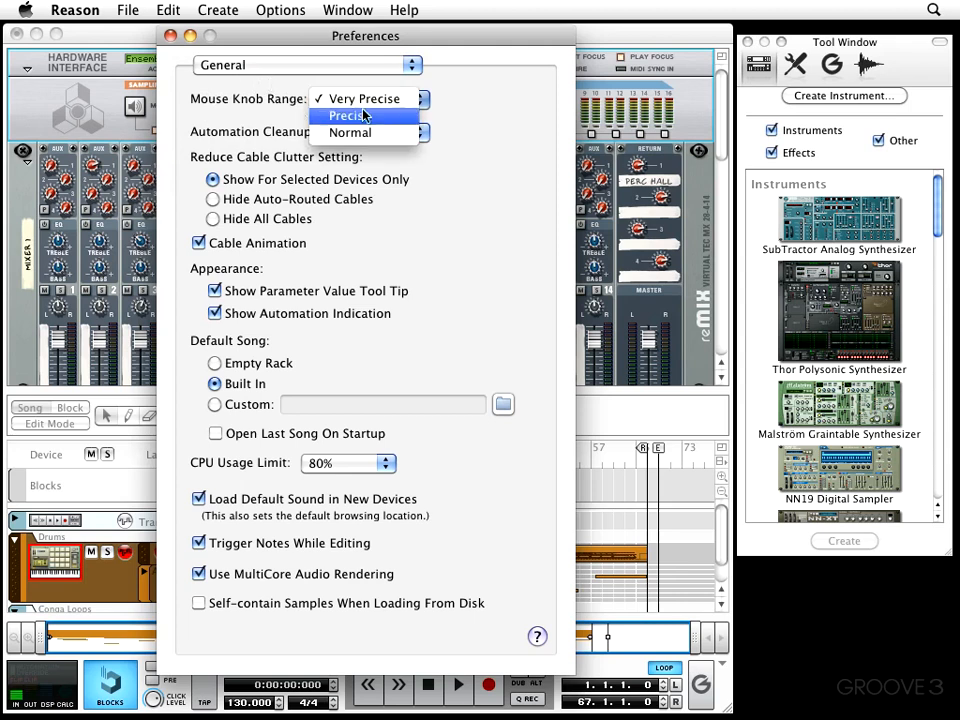
pyautogui.moveTo(350, 132)
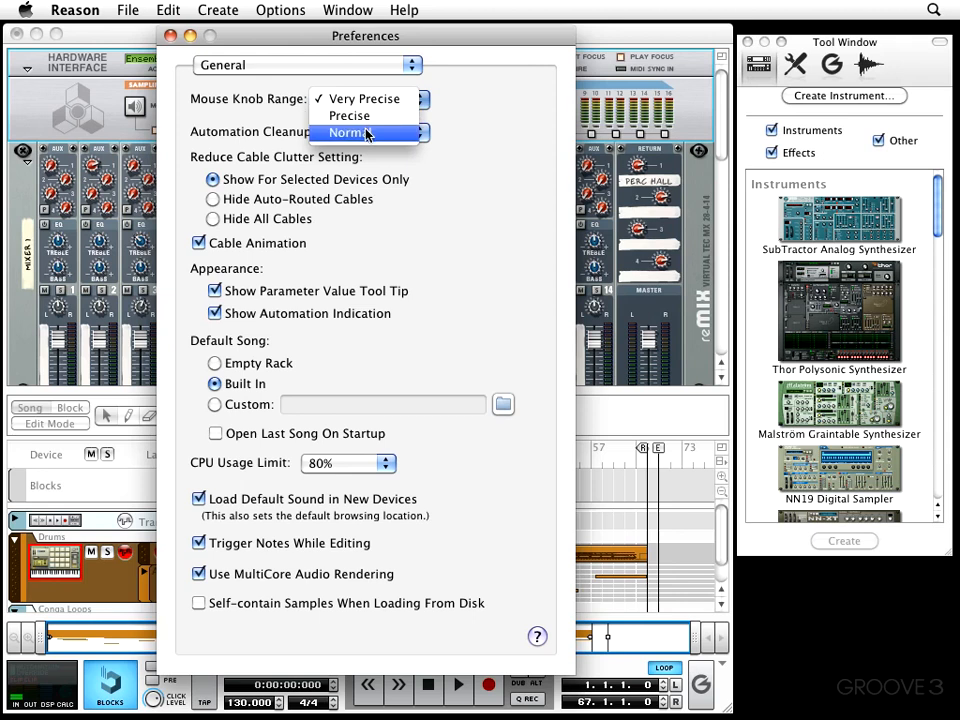
pyautogui.click(357, 132)
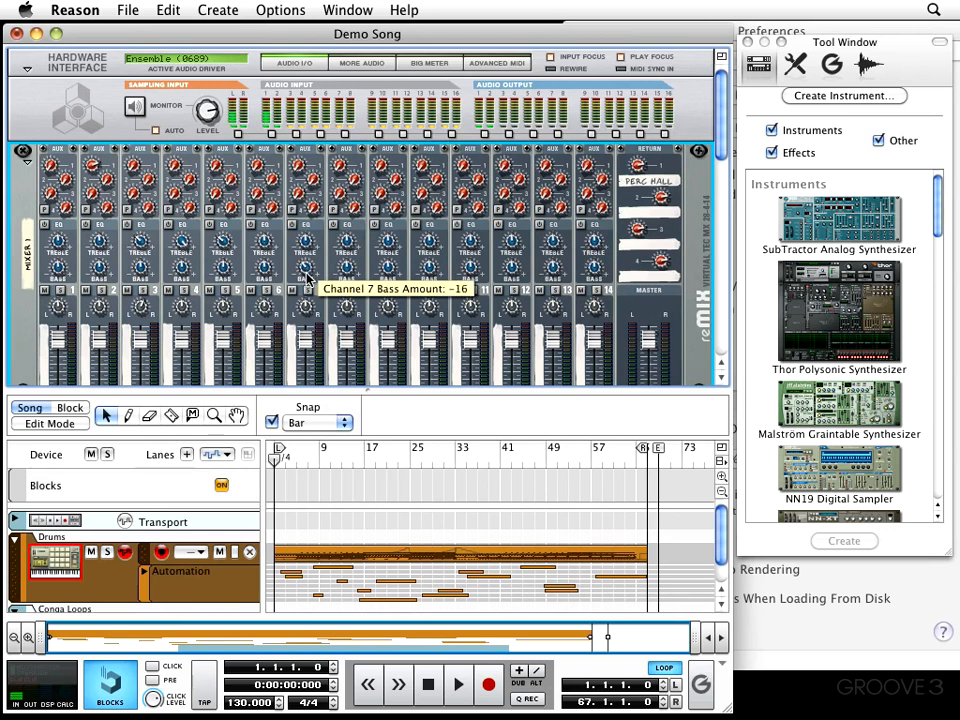
pyautogui.moveTo(305, 275); pyautogui.dragTo(305, 285)
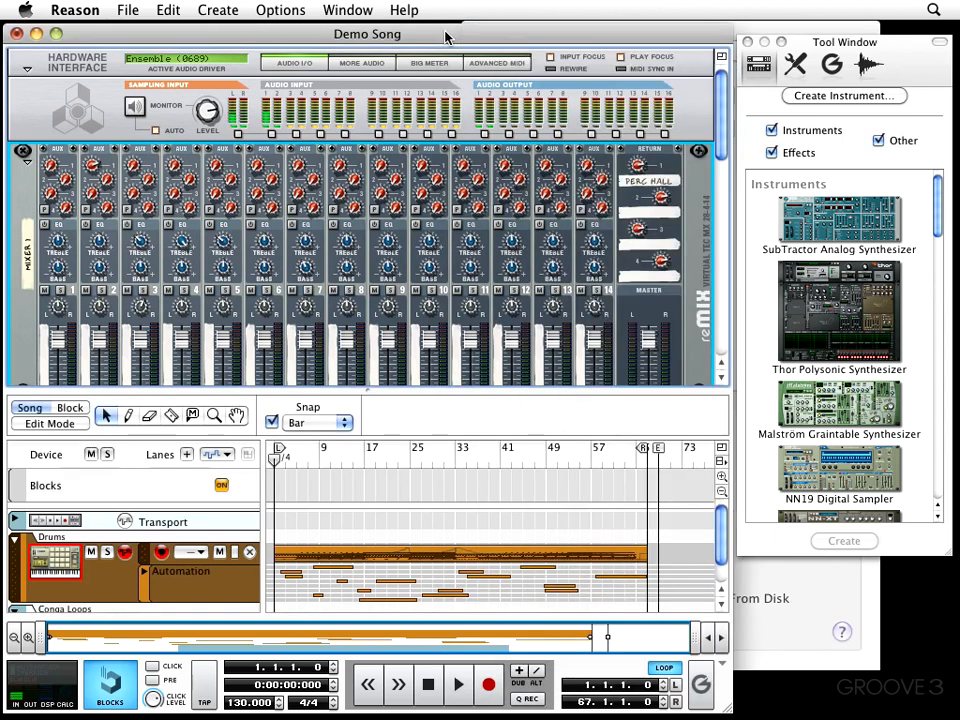
pyautogui.moveTo(430, 270)
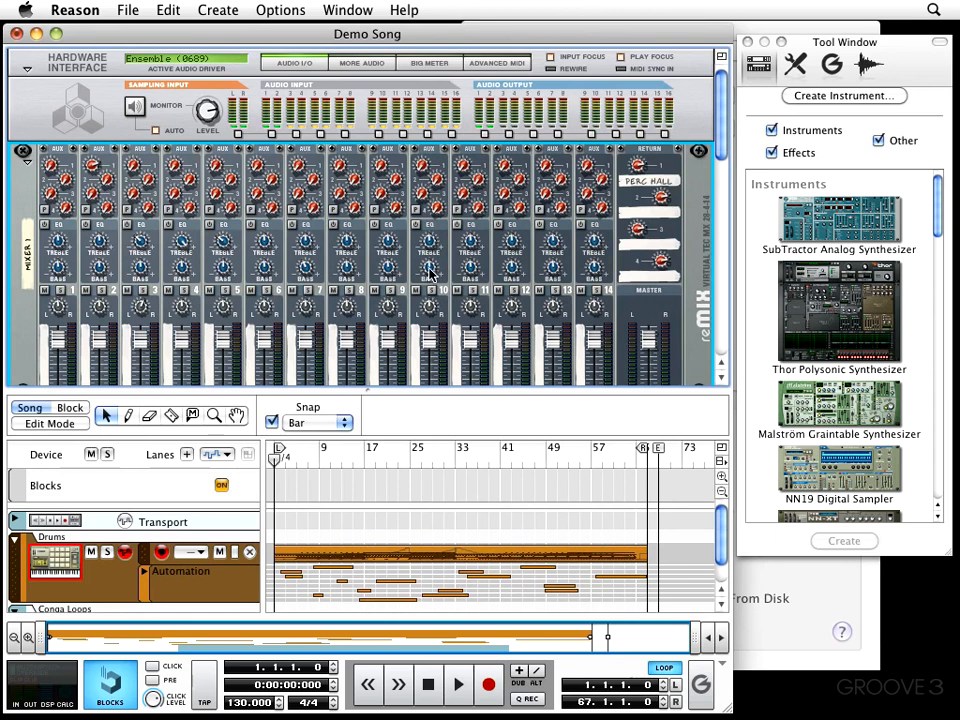
pyautogui.moveTo(430, 270)
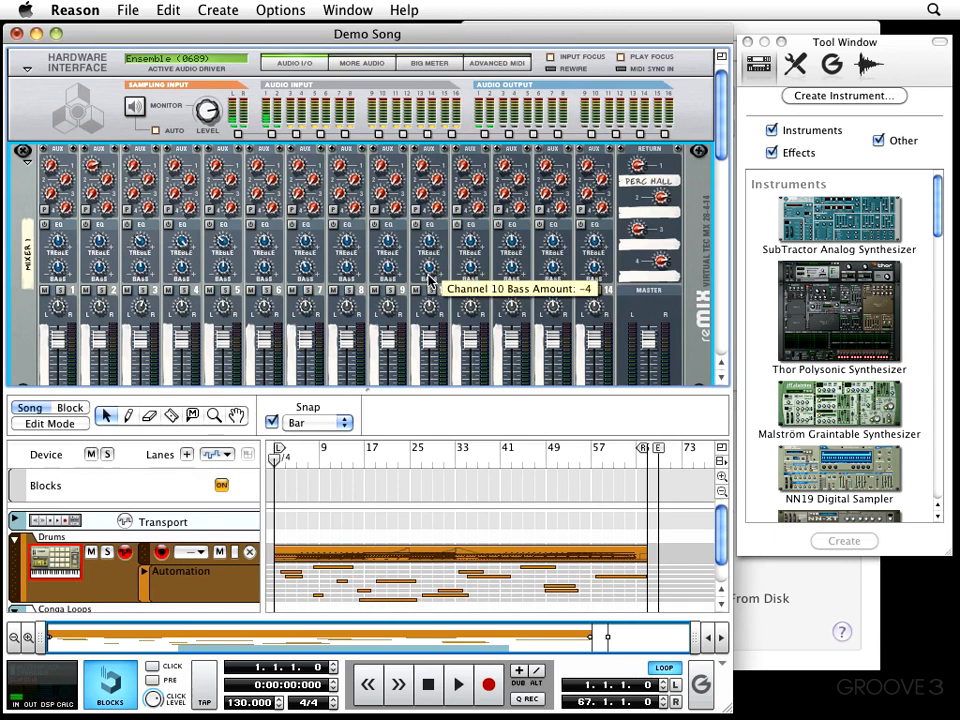
pyautogui.moveTo(443, 285)
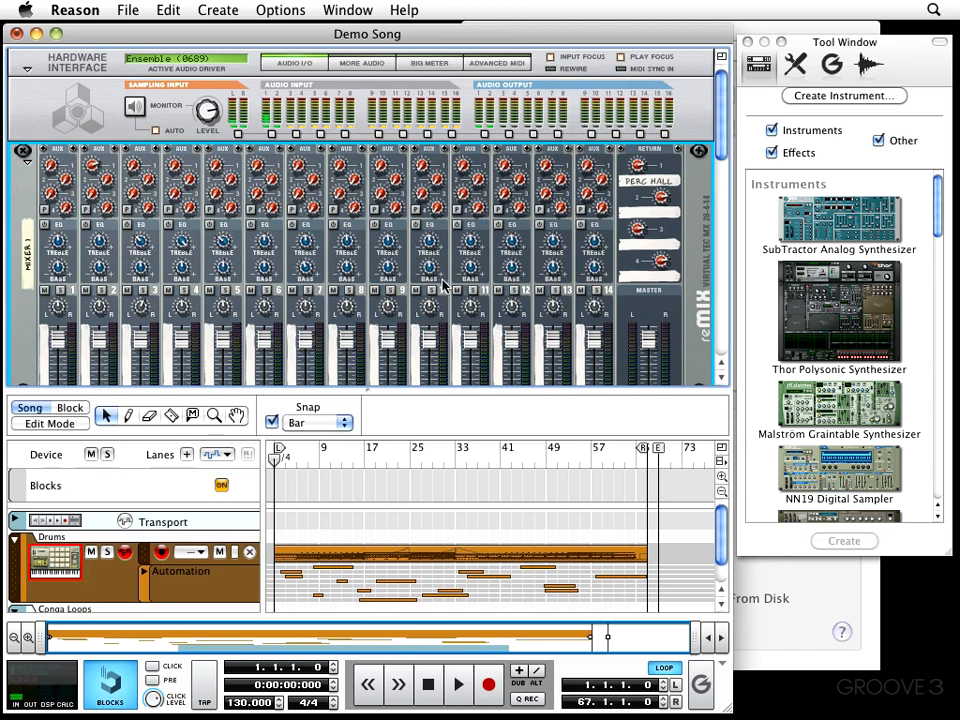
pyautogui.moveTo(640, 432)
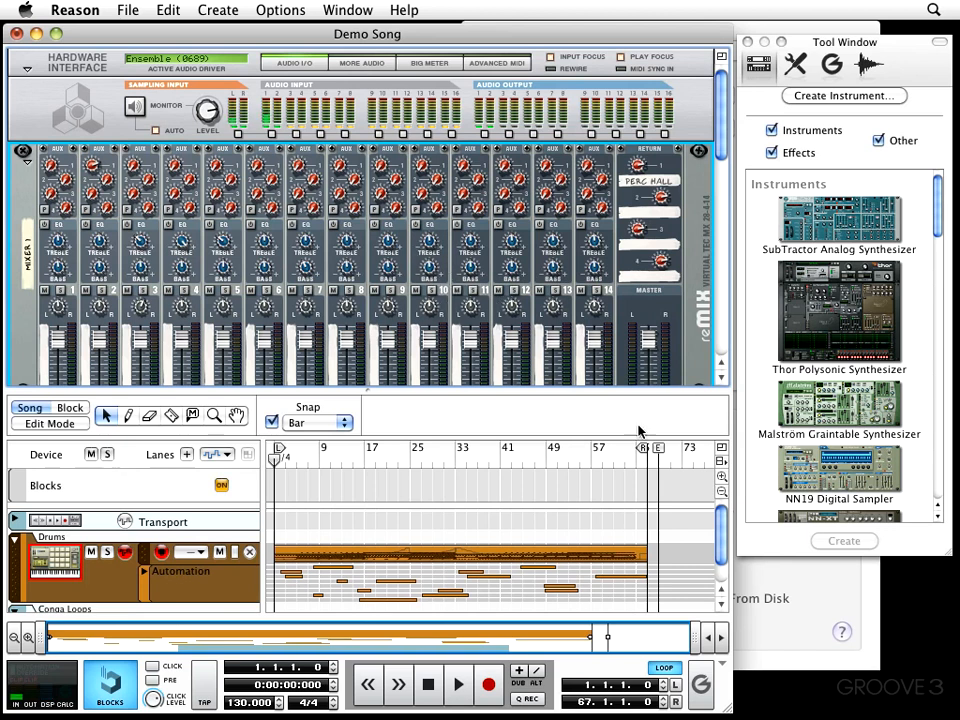
# Bring the Preferences window to the front and move it further left
pyautogui.click(280, 9)
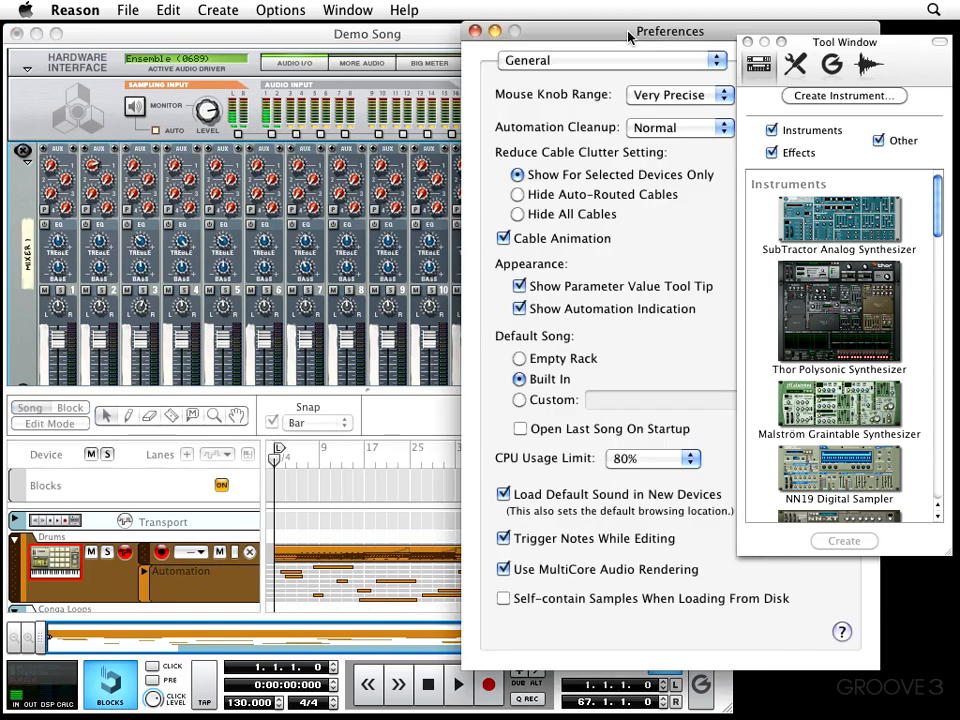
pyautogui.moveTo(670, 31); pyautogui.dragTo(579, 31)
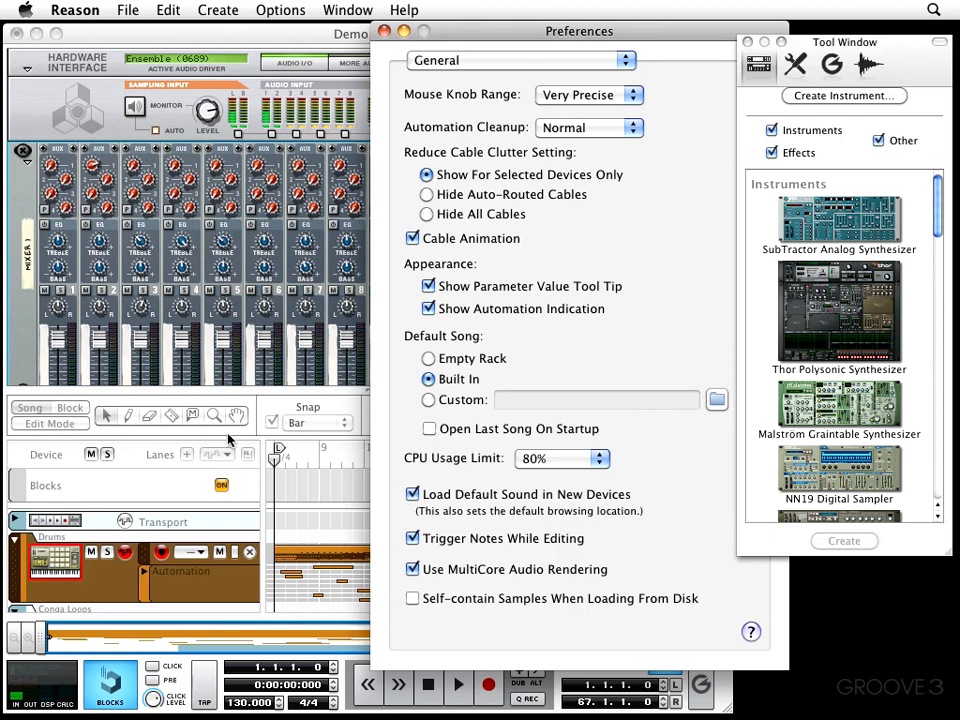
pyautogui.moveTo(490, 150)
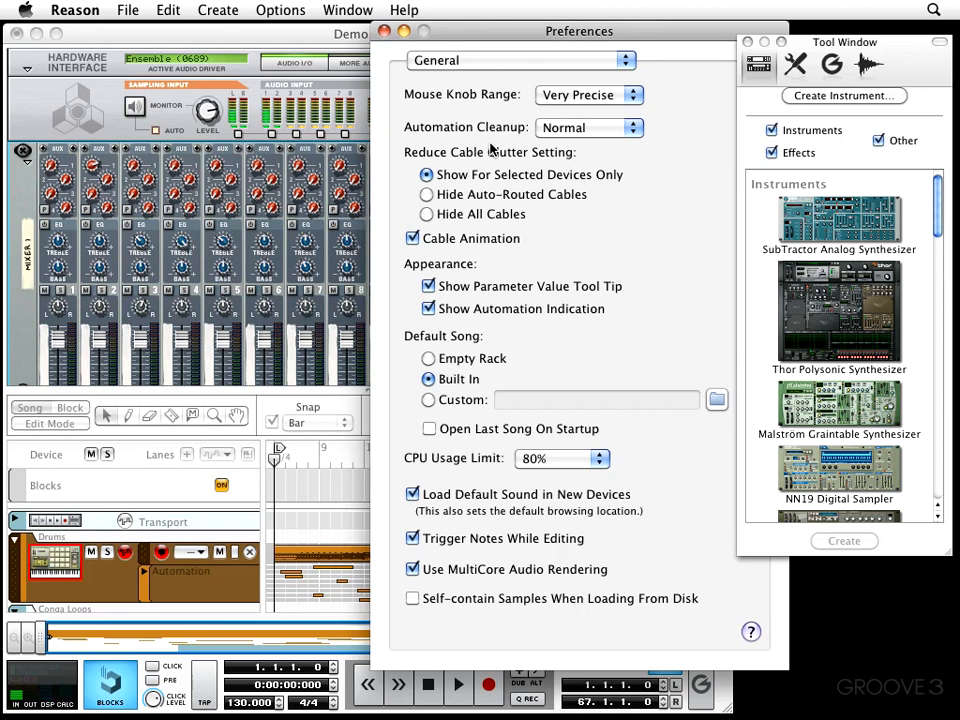
pyautogui.moveTo(570, 153)
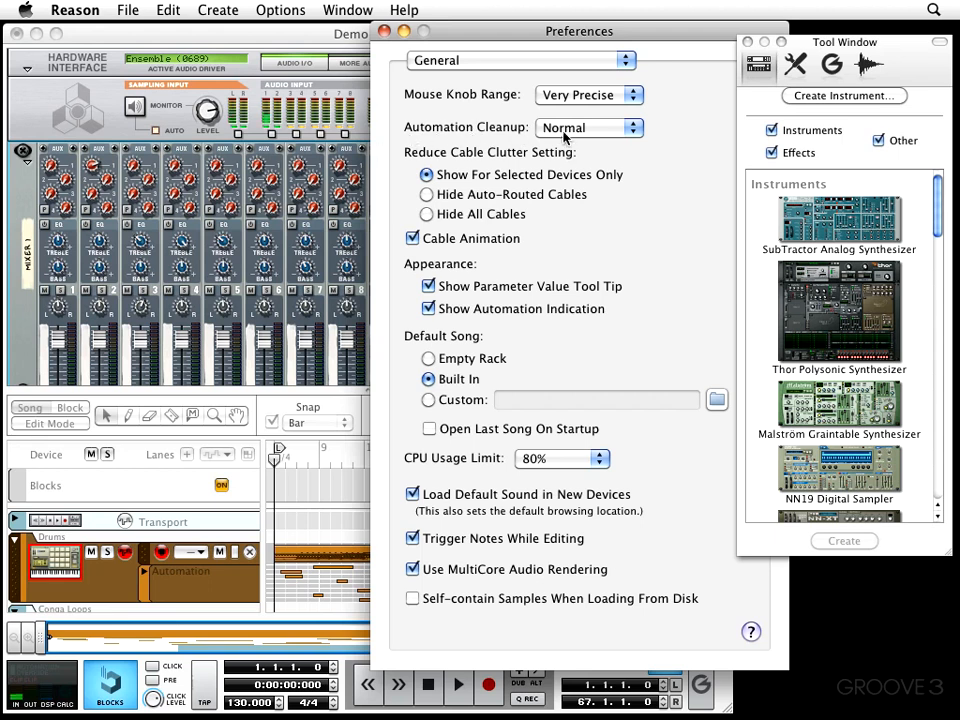
pyautogui.click(589, 127)
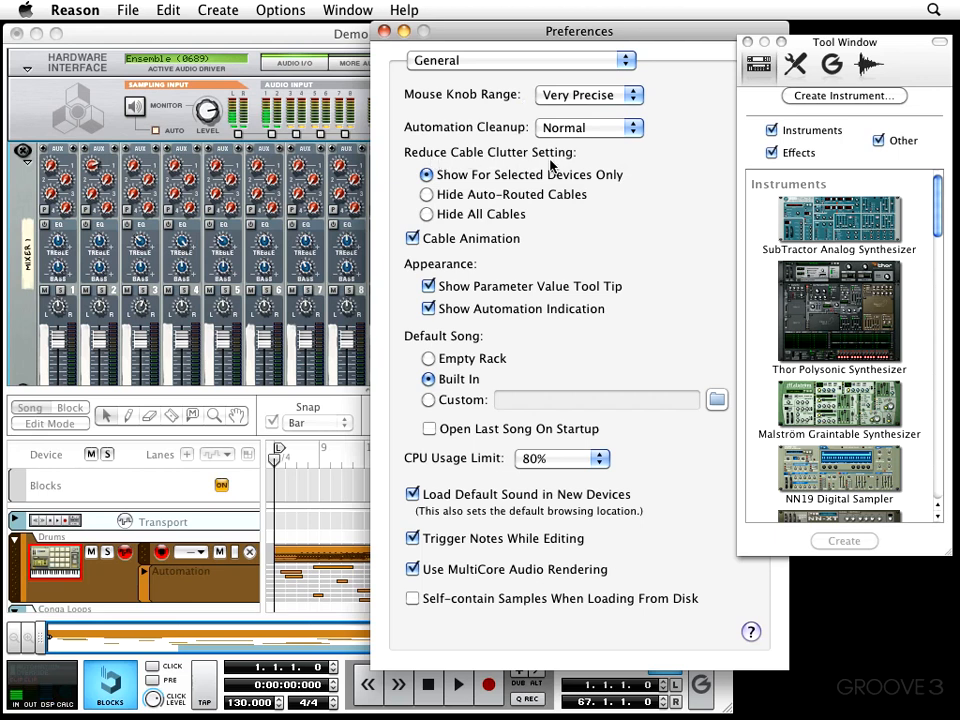
pyautogui.click(280, 10)
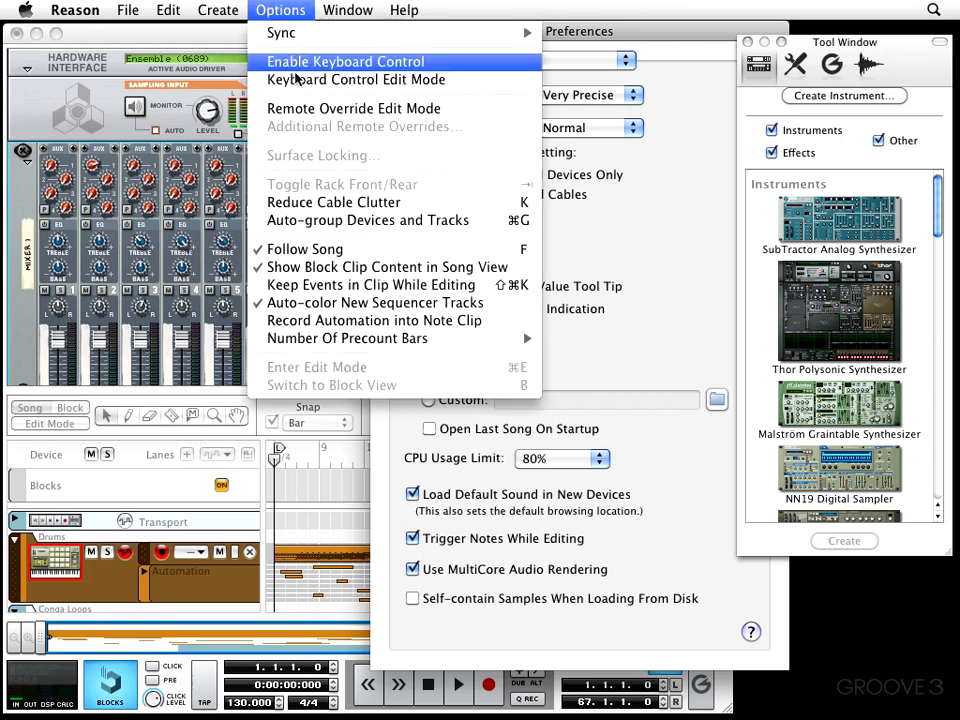
pyautogui.moveTo(333, 202)
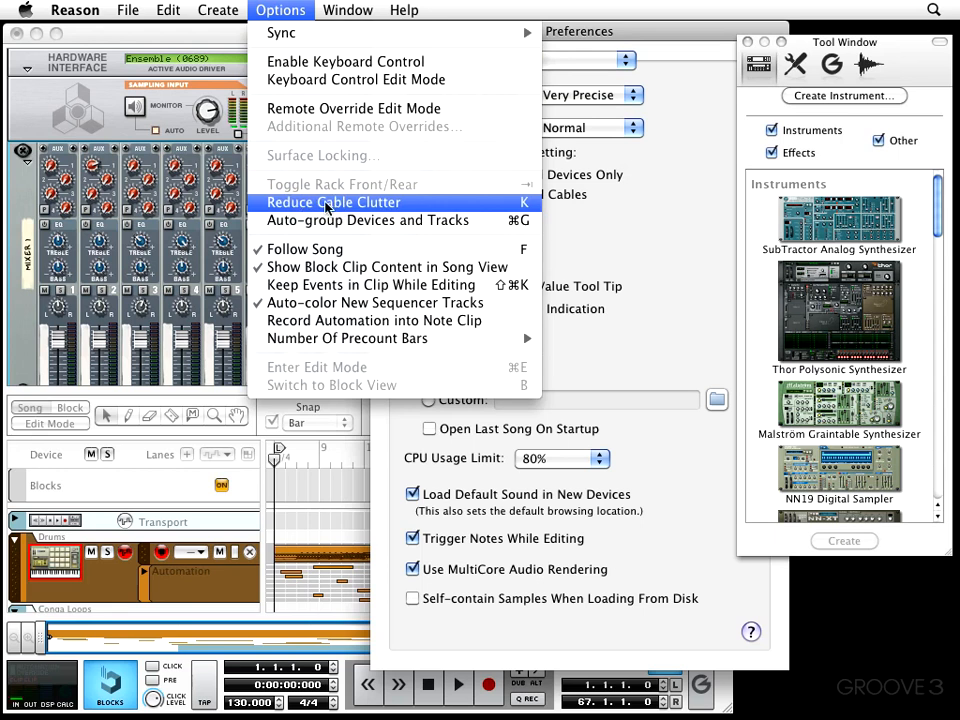
pyautogui.click(333, 202)
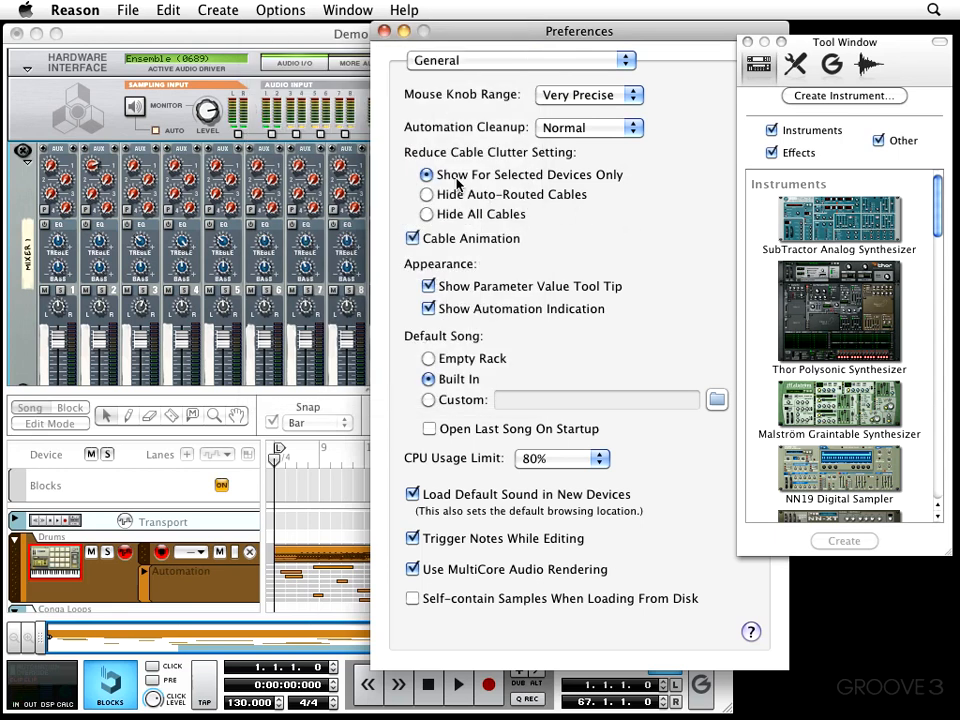
pyautogui.moveTo(505, 190)
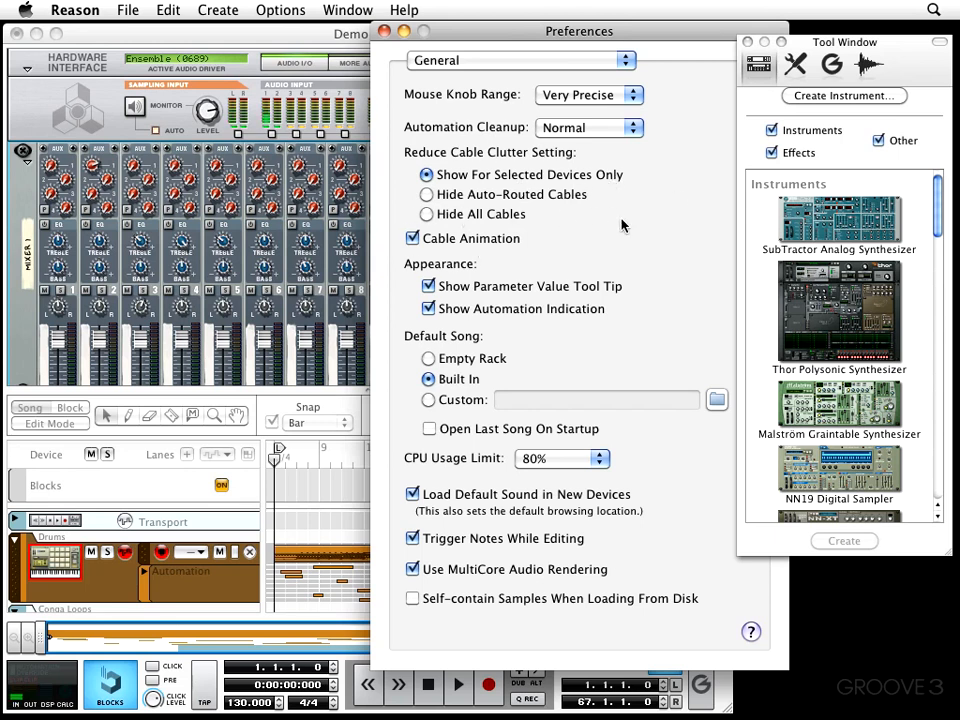
pyautogui.click(426, 194)
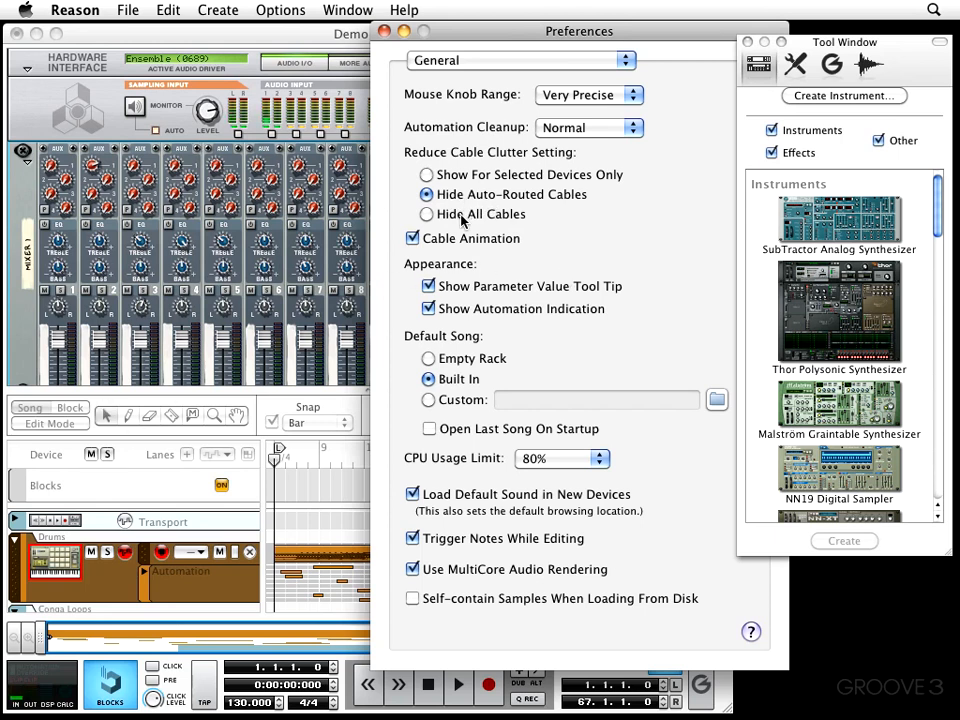
pyautogui.click(427, 214)
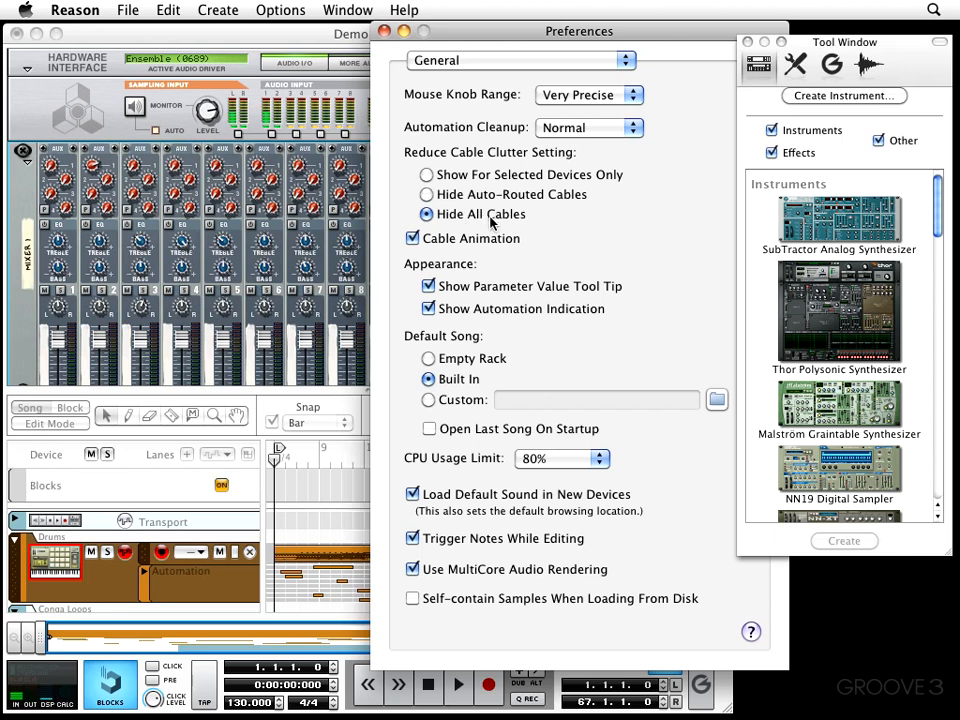
pyautogui.moveTo(510, 225)
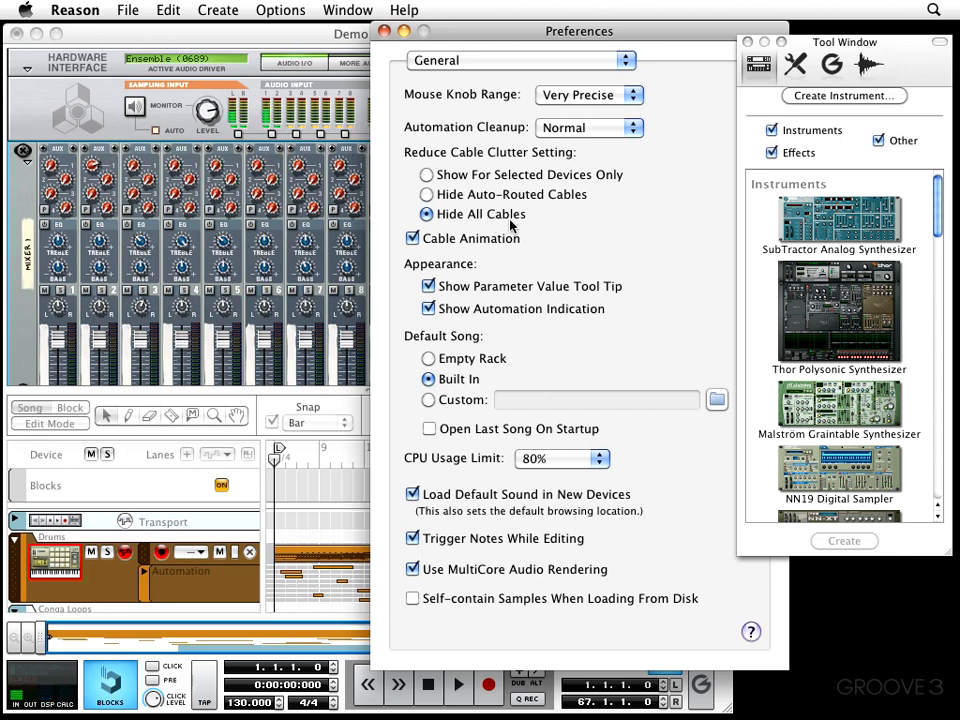
pyautogui.click(426, 174)
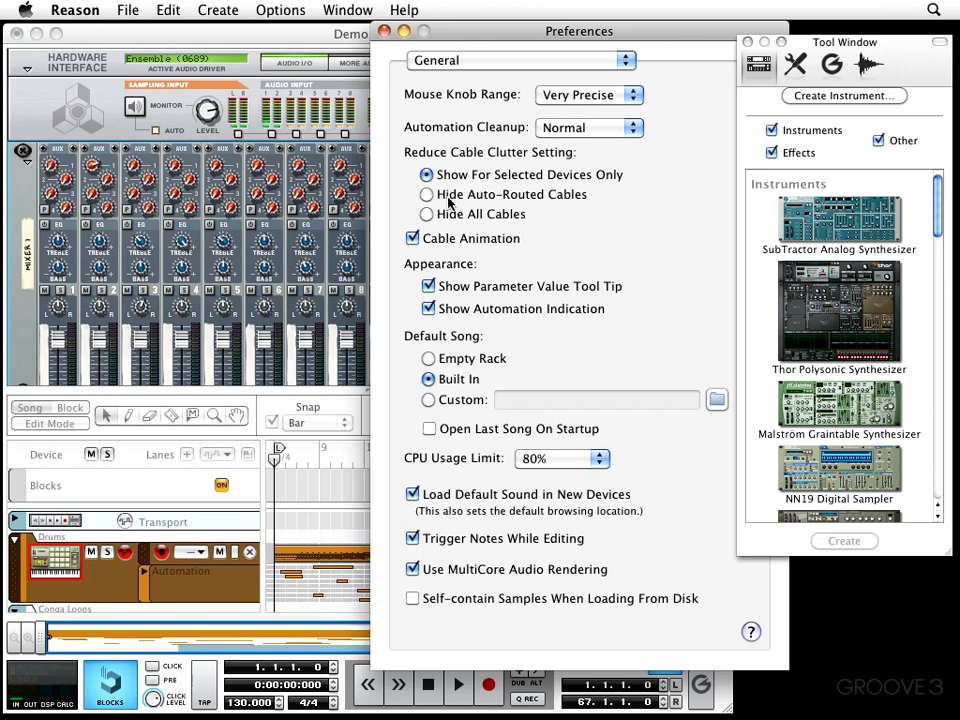
pyautogui.moveTo(333, 203)
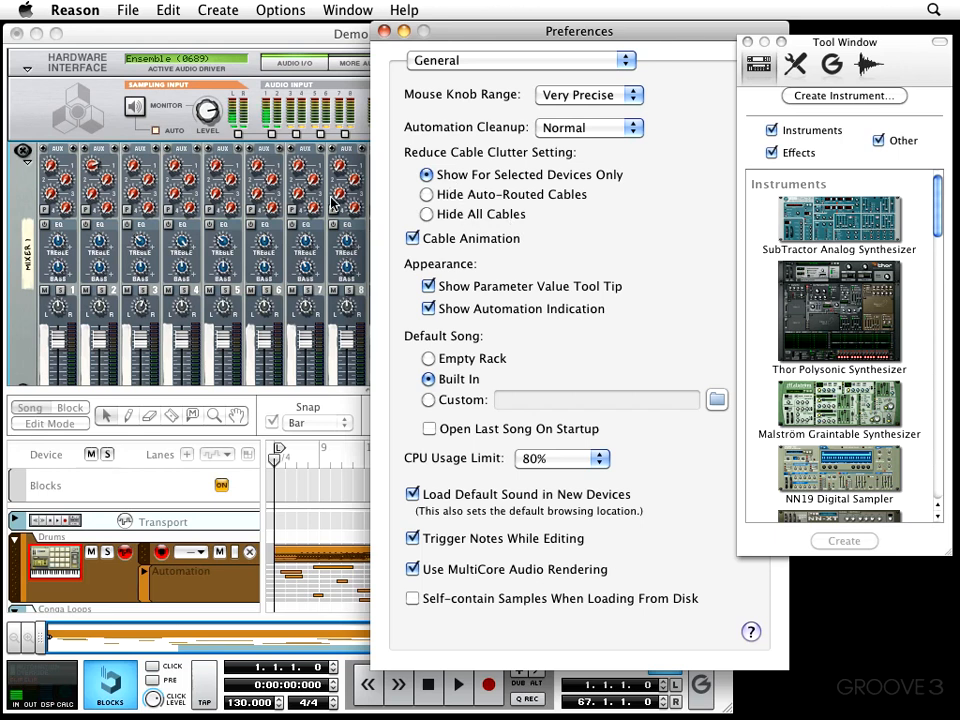
pyautogui.moveTo(232, 275)
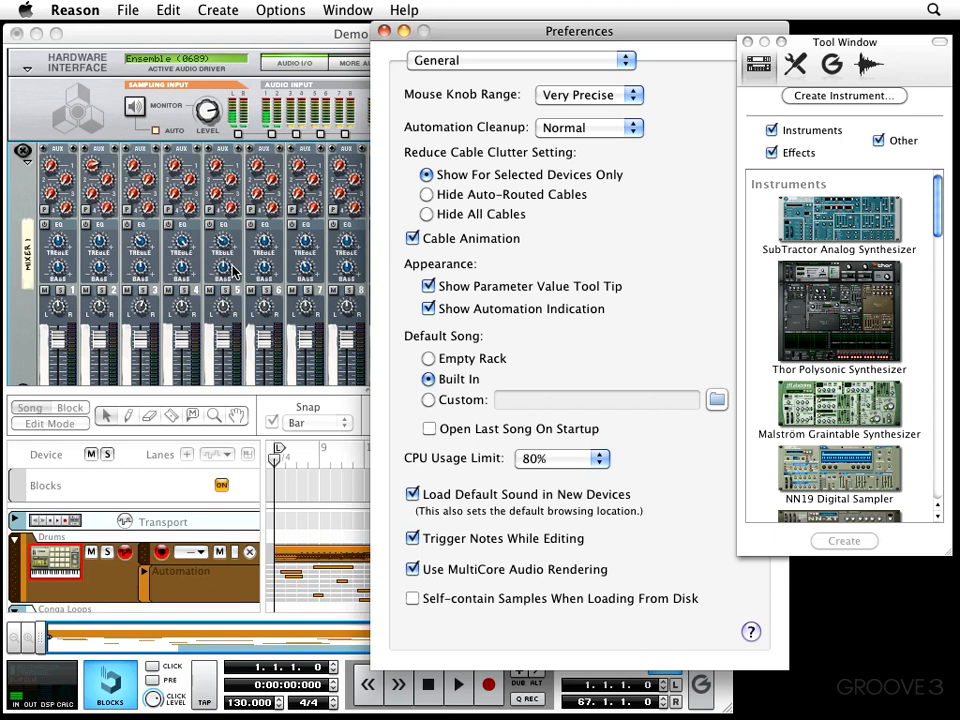
pyautogui.moveTo(498, 260)
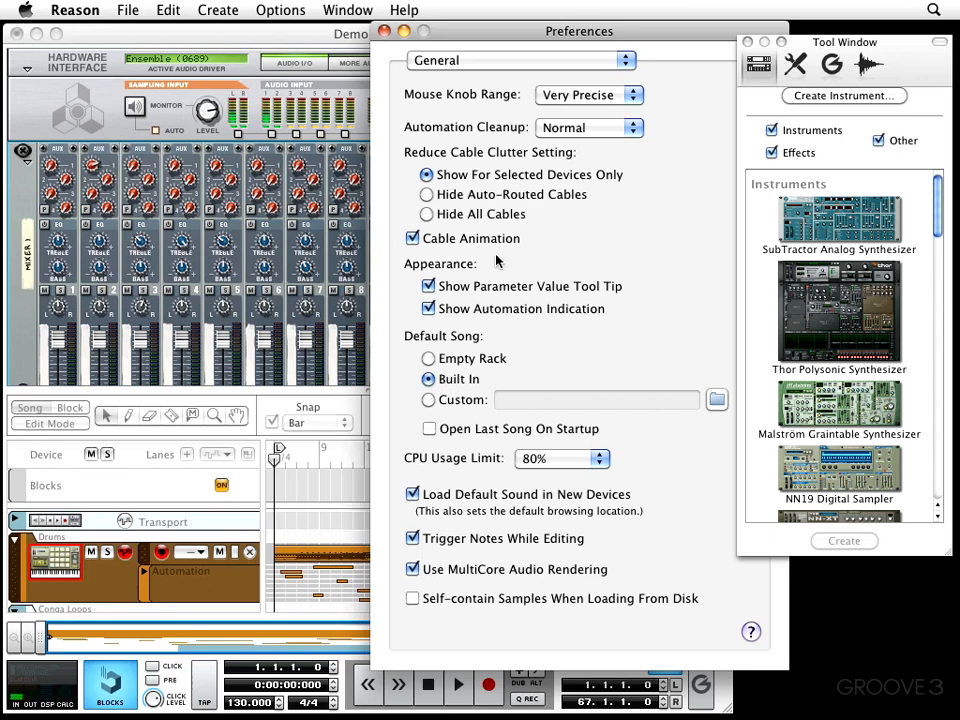
pyautogui.moveTo(415, 260)
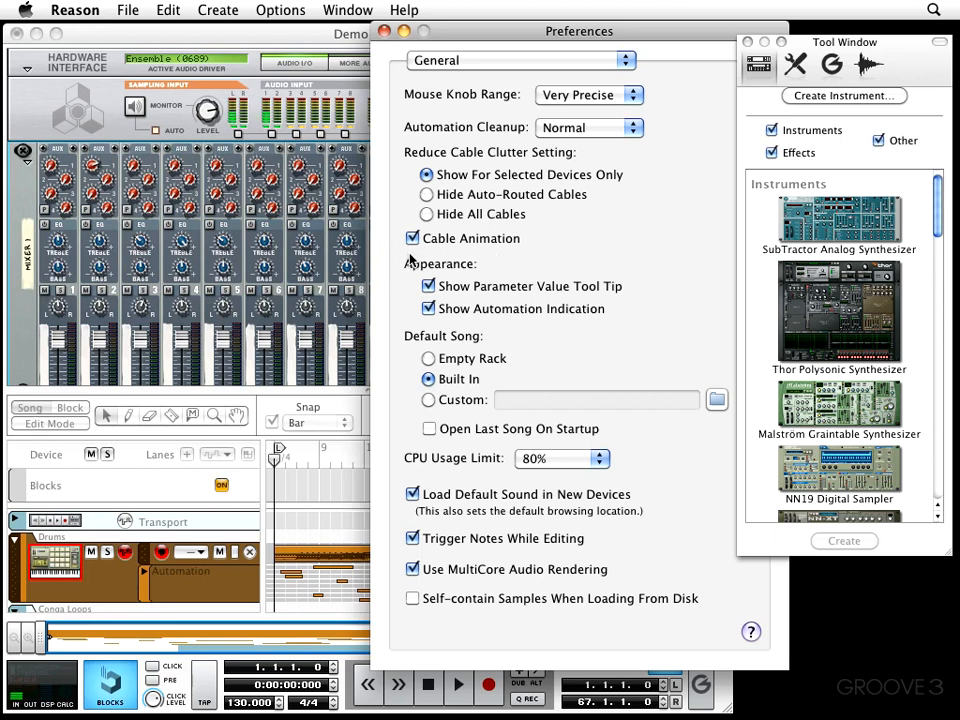
pyautogui.click(412, 238)
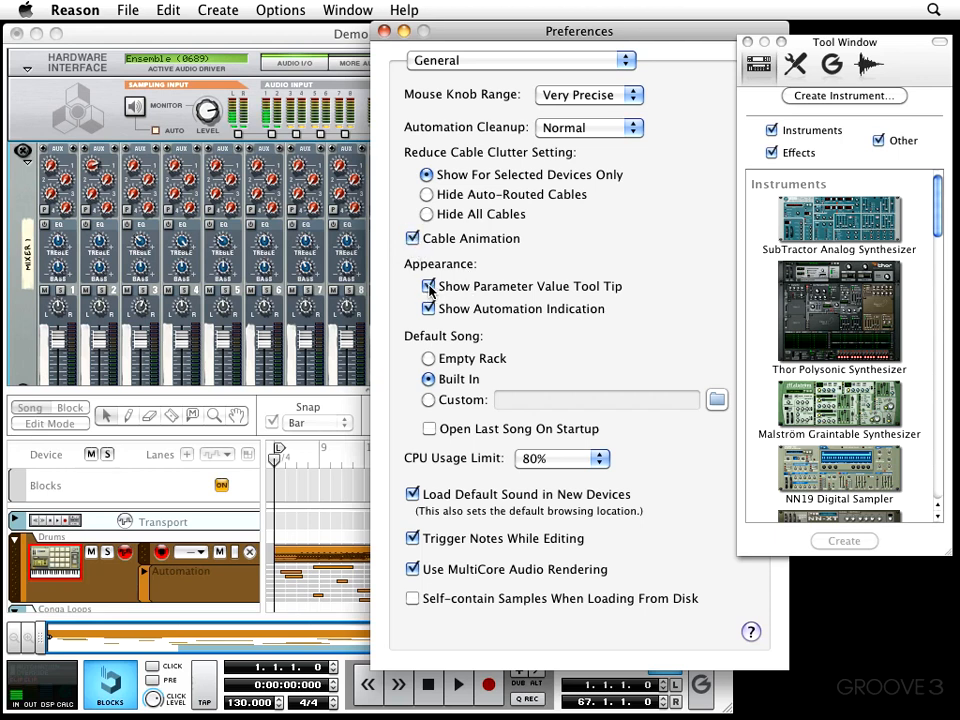
pyautogui.click(429, 286)
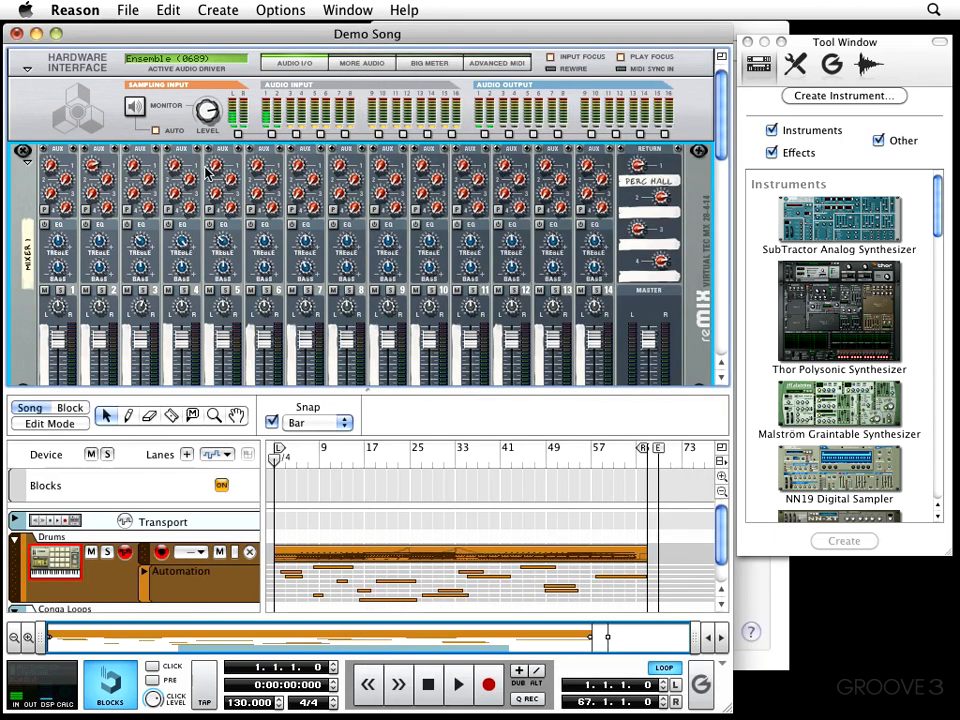
pyautogui.moveTo(218, 195)
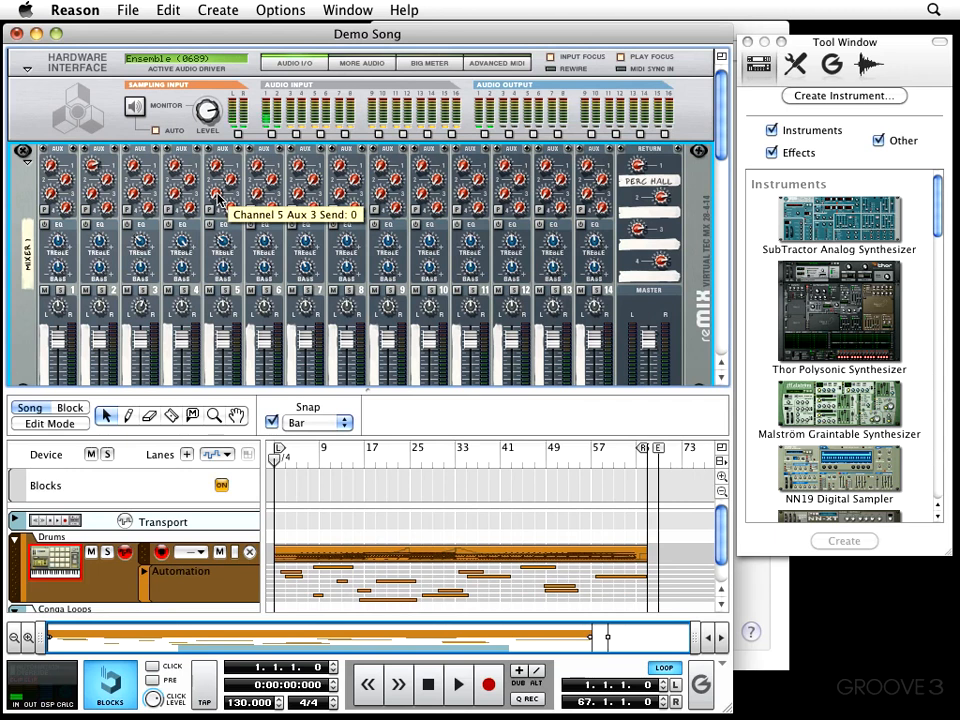
pyautogui.moveTo(807, 663)
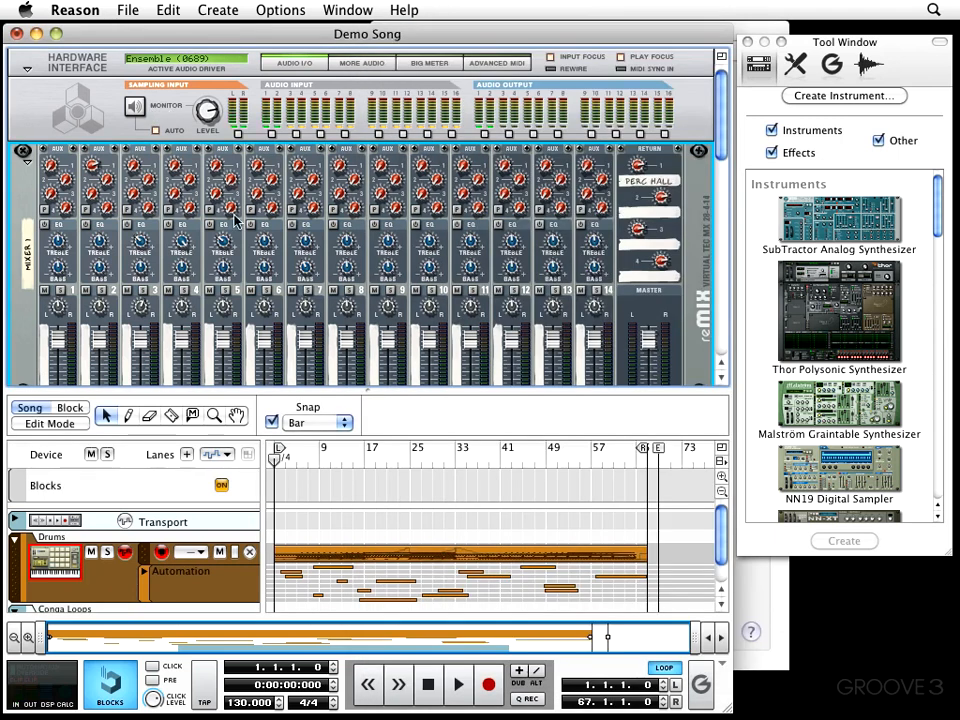
pyautogui.moveTo(225, 250)
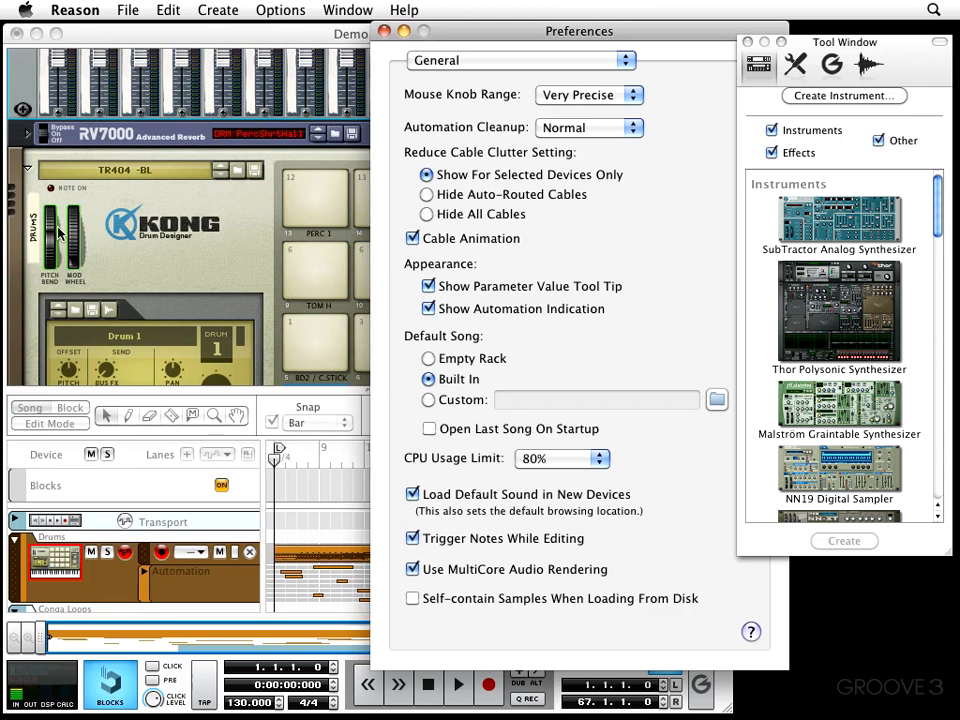
pyautogui.moveTo(75, 232)
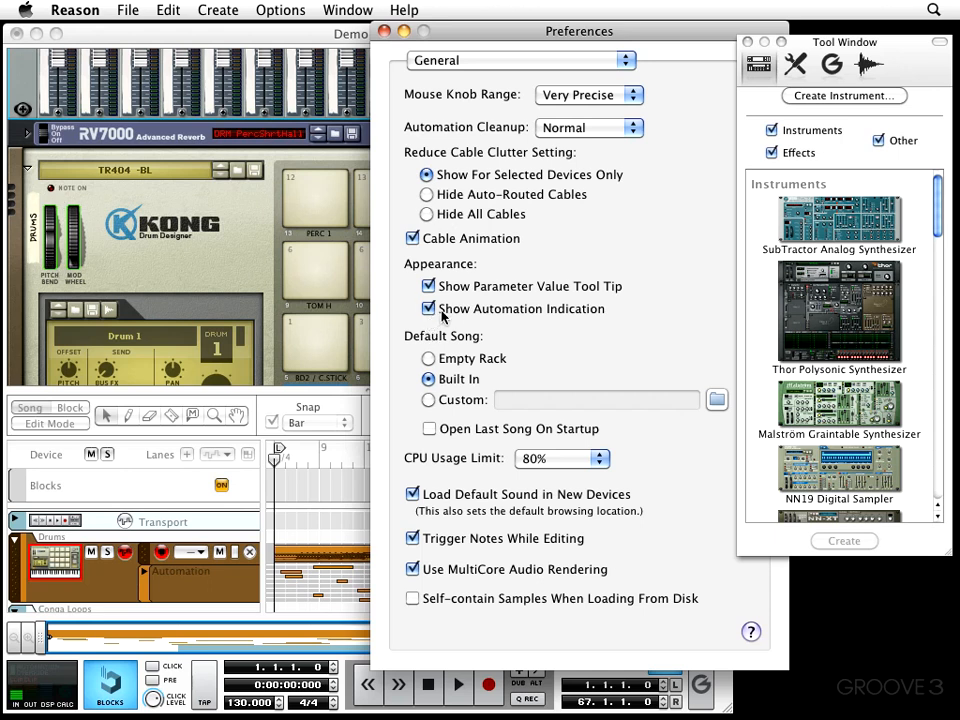
pyautogui.click(428, 308)
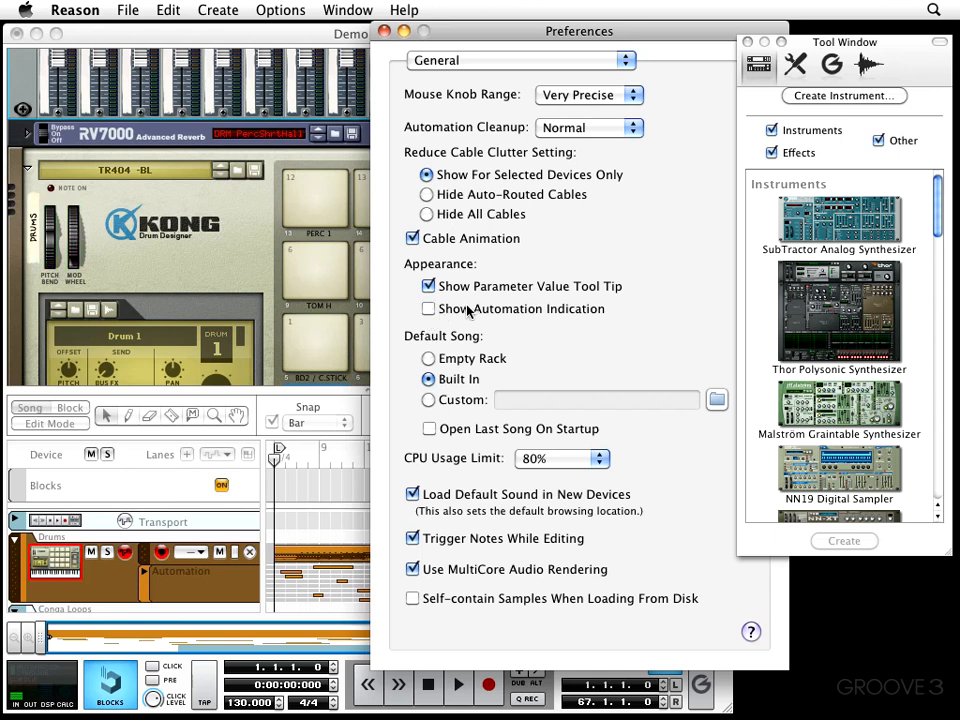
pyautogui.click(429, 308)
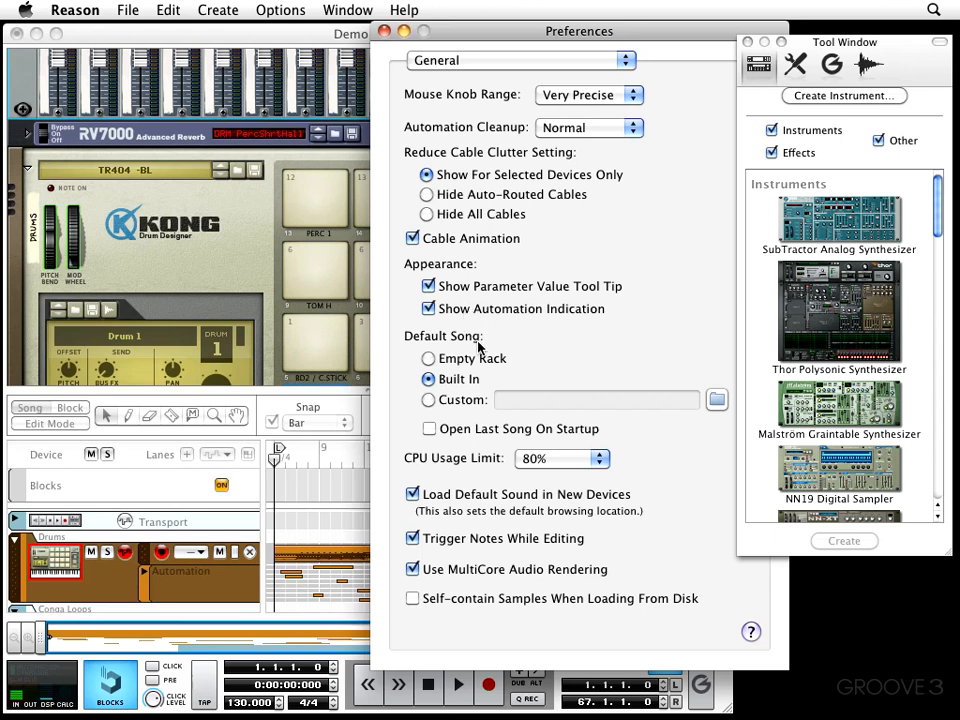
pyautogui.moveTo(408, 352)
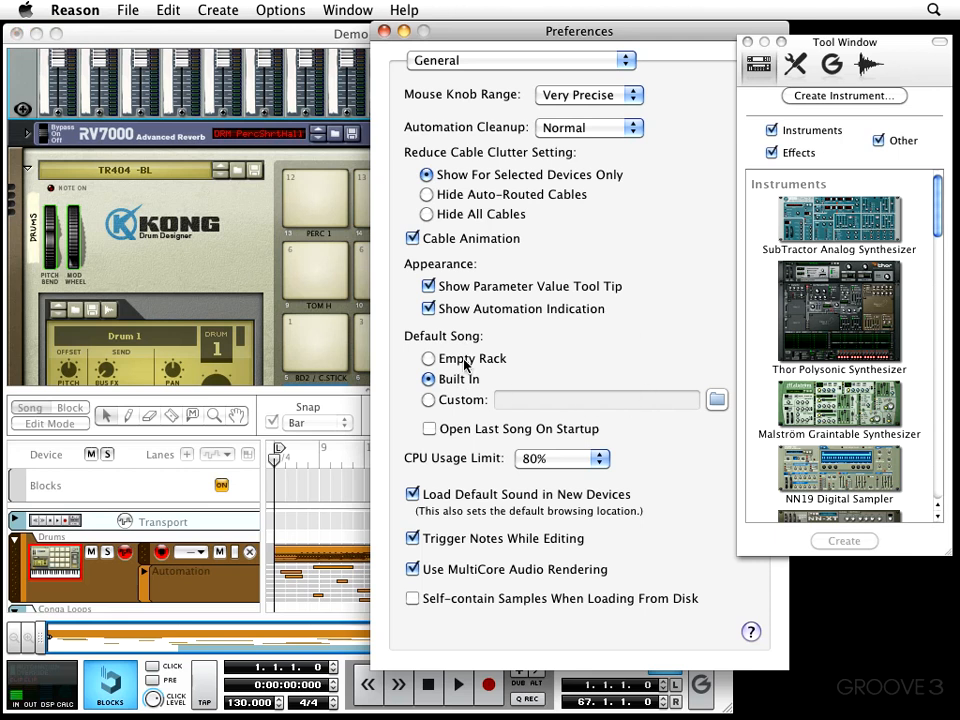
# Try Empty Rack and Custom default songs, settle on Built In, and leave Open Last Song unchecked
pyautogui.click(428, 358)
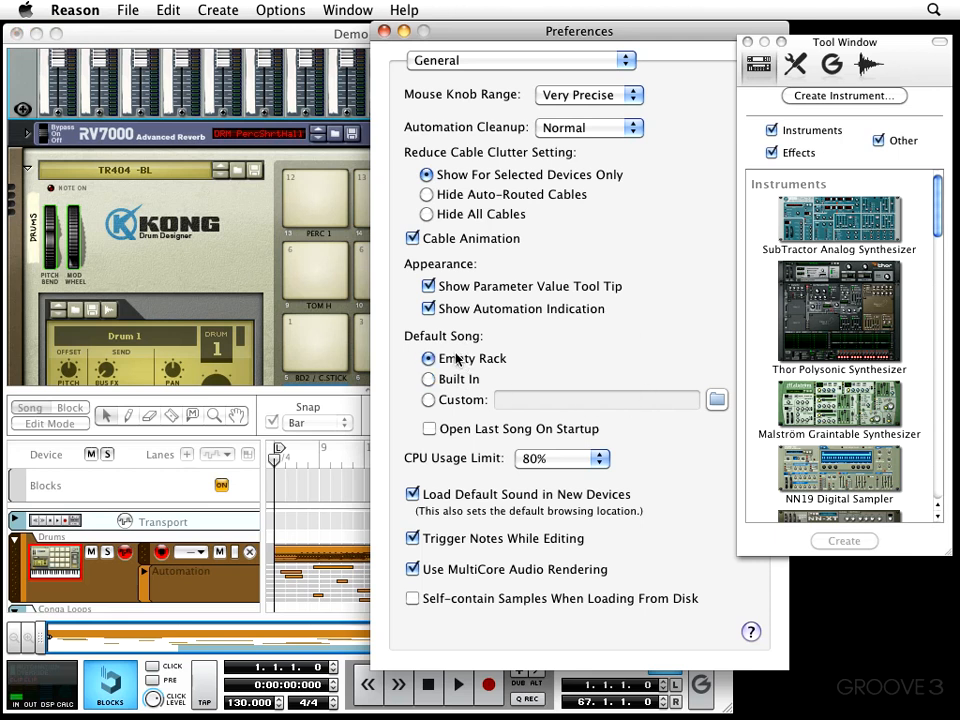
pyautogui.click(428, 400)
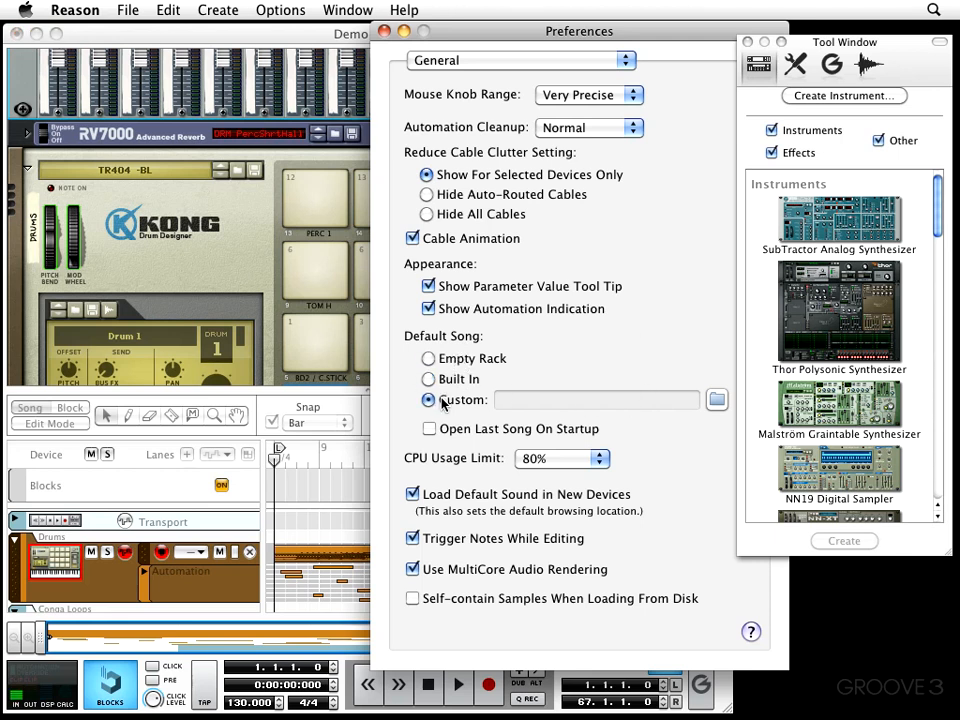
pyautogui.click(428, 400)
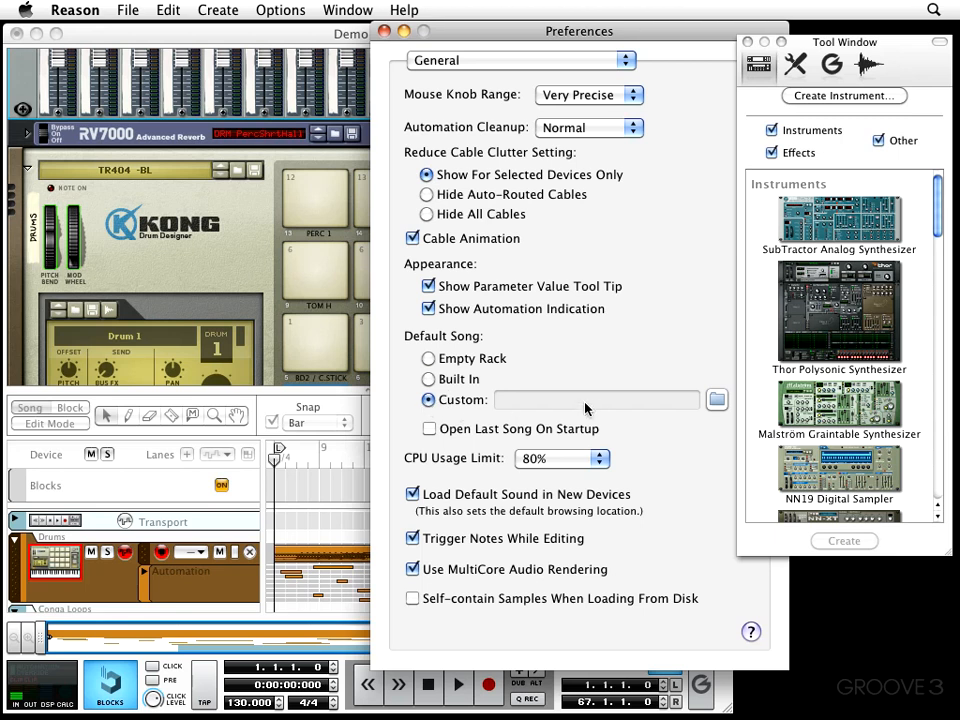
pyautogui.moveTo(156, 364)
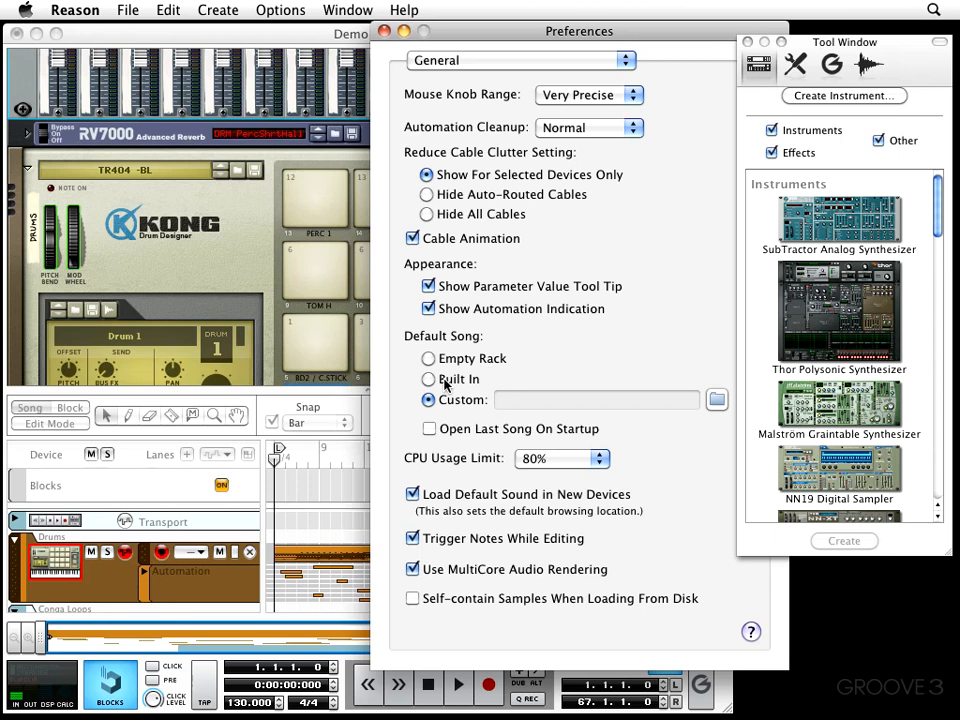
pyautogui.click(429, 379)
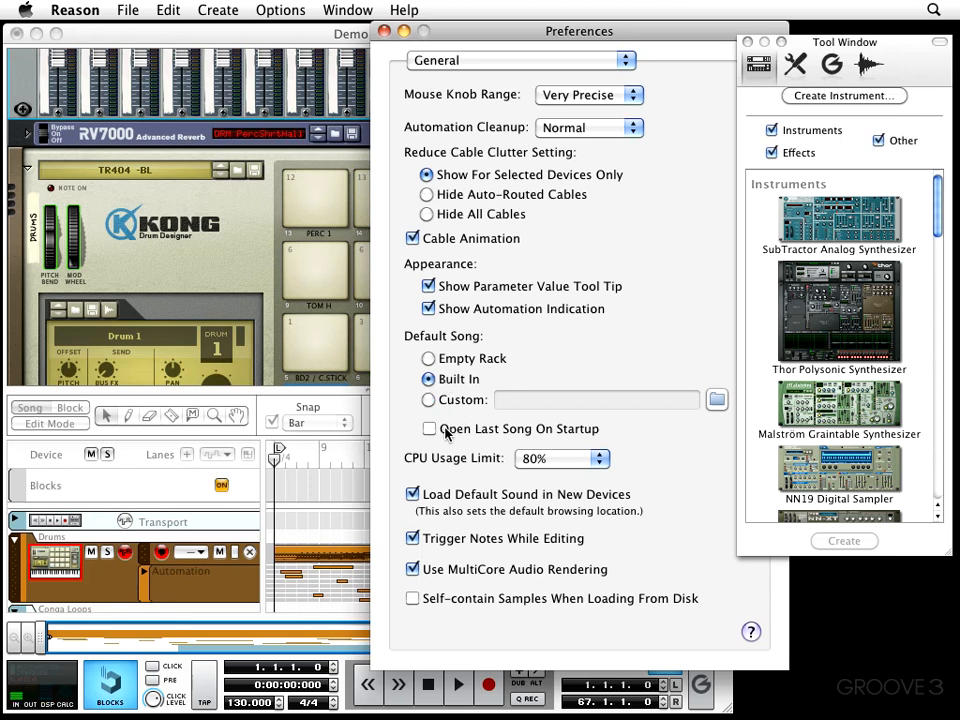
pyautogui.click(429, 428)
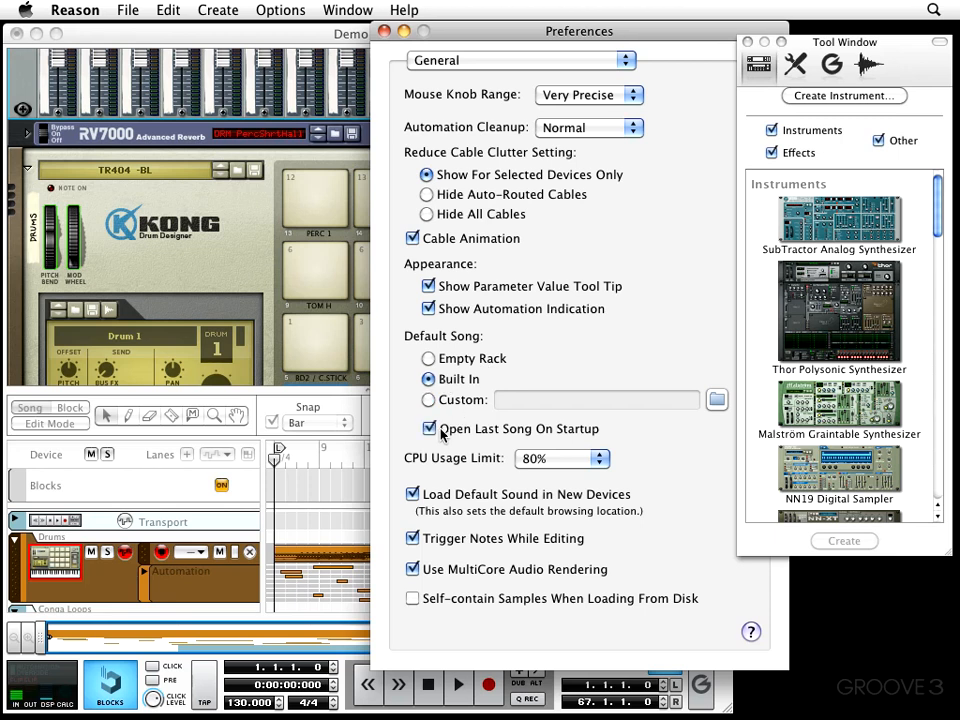
pyautogui.moveTo(594, 437)
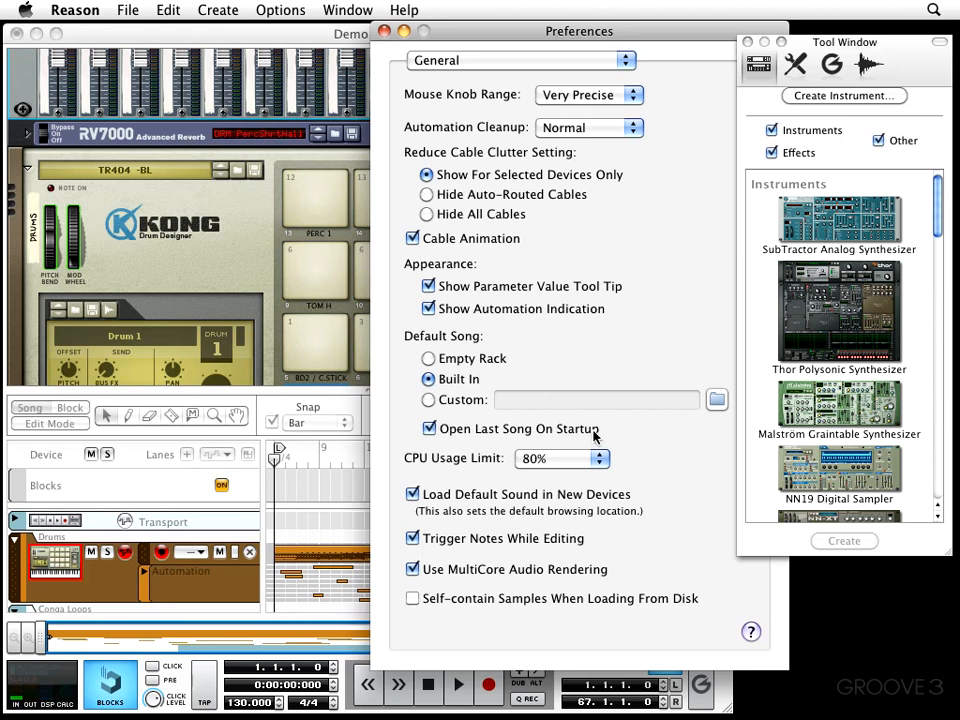
pyautogui.click(429, 428)
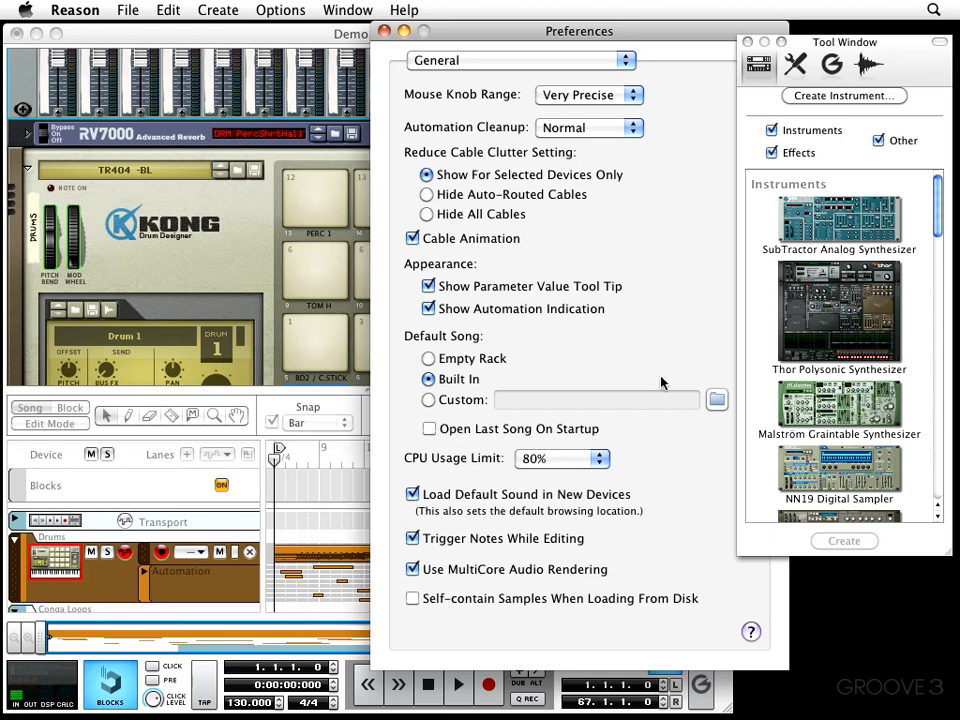
pyautogui.moveTo(527, 423)
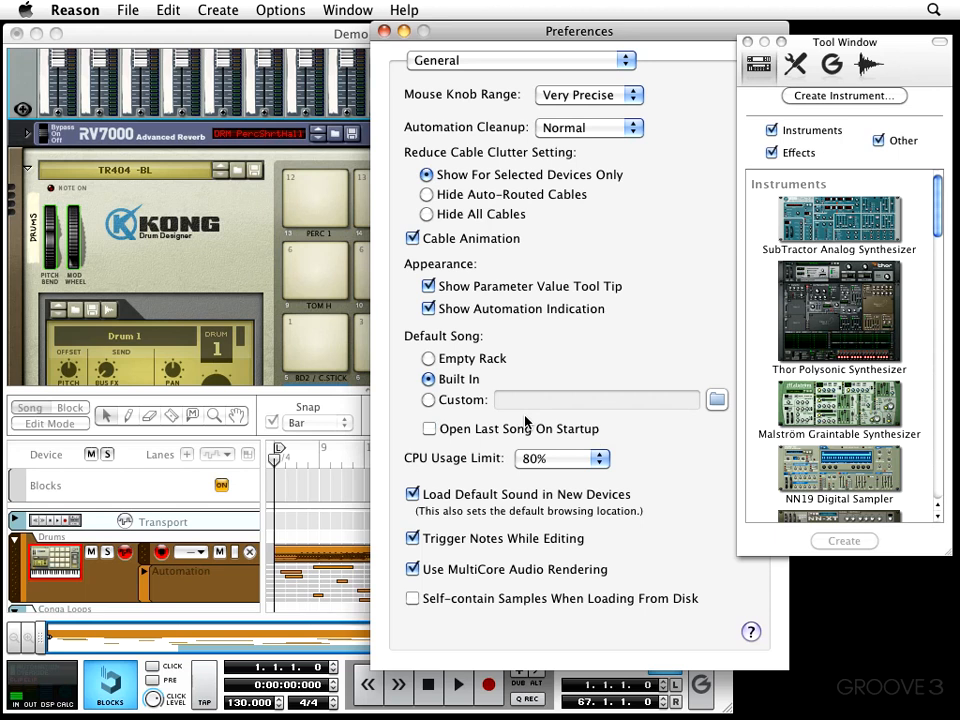
pyautogui.moveTo(455, 485)
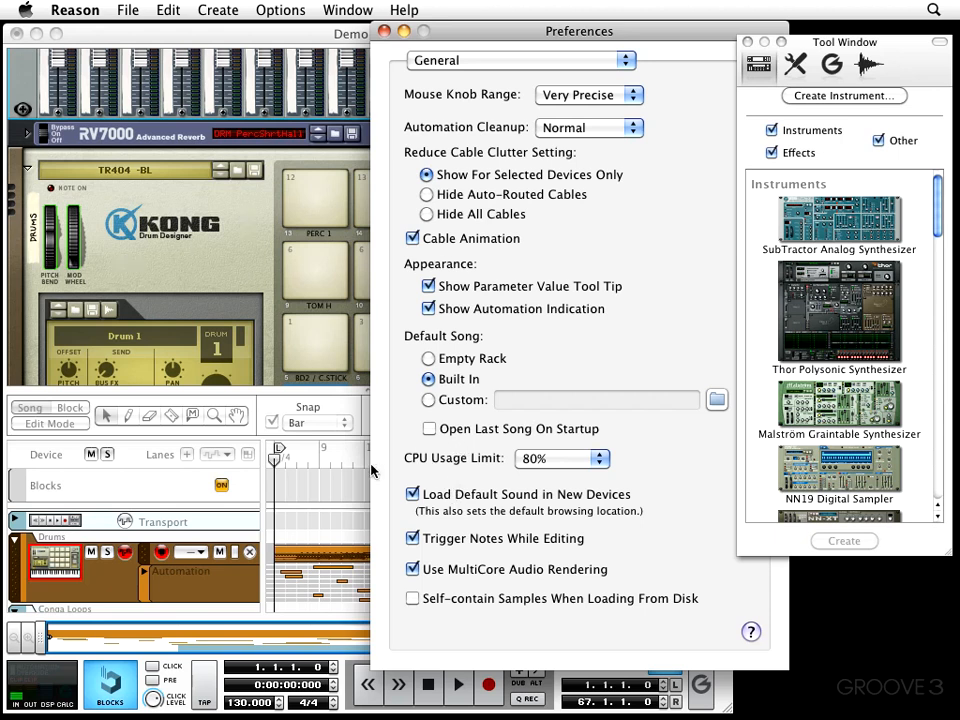
pyautogui.moveTo(374, 472)
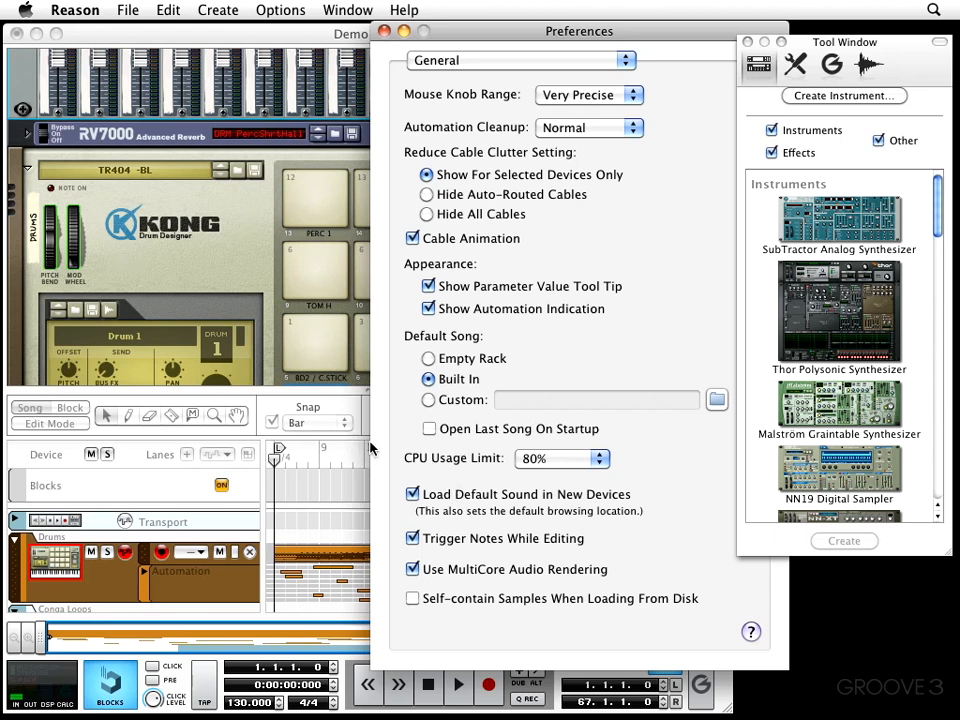
pyautogui.moveTo(436, 476)
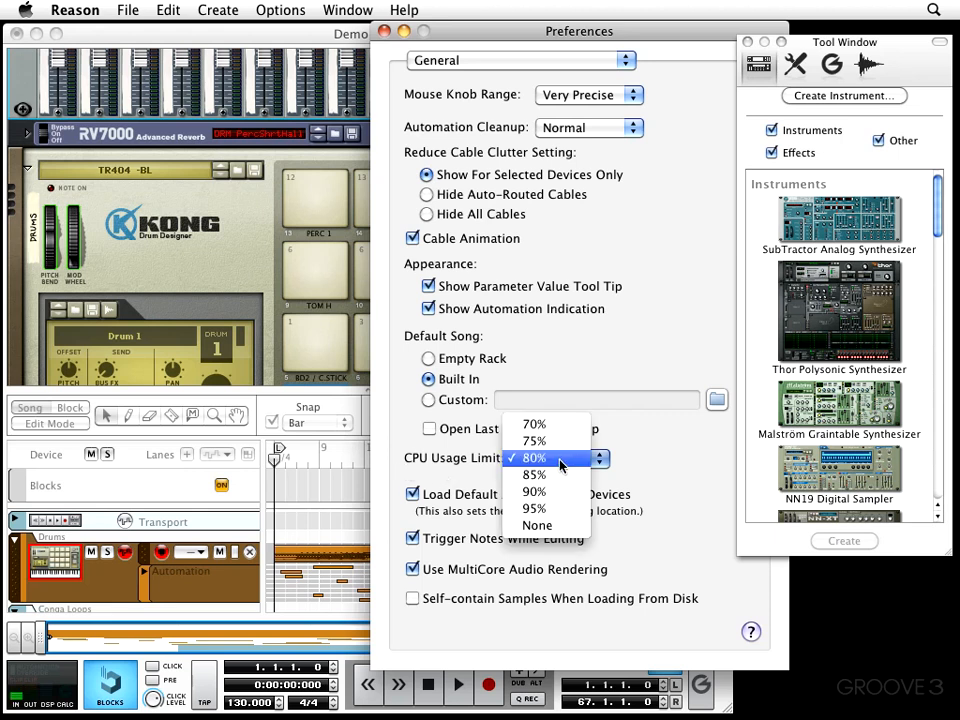
# Change the CPU Usage Limit from 80% to 70%, then to None
pyautogui.click(534, 423)
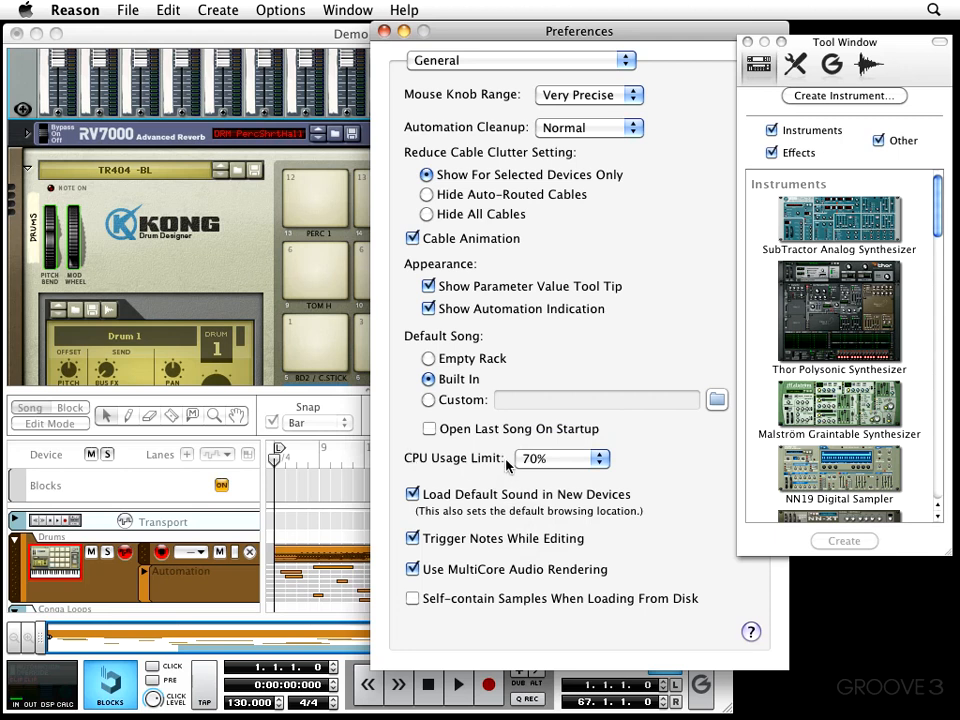
pyautogui.moveTo(442, 468)
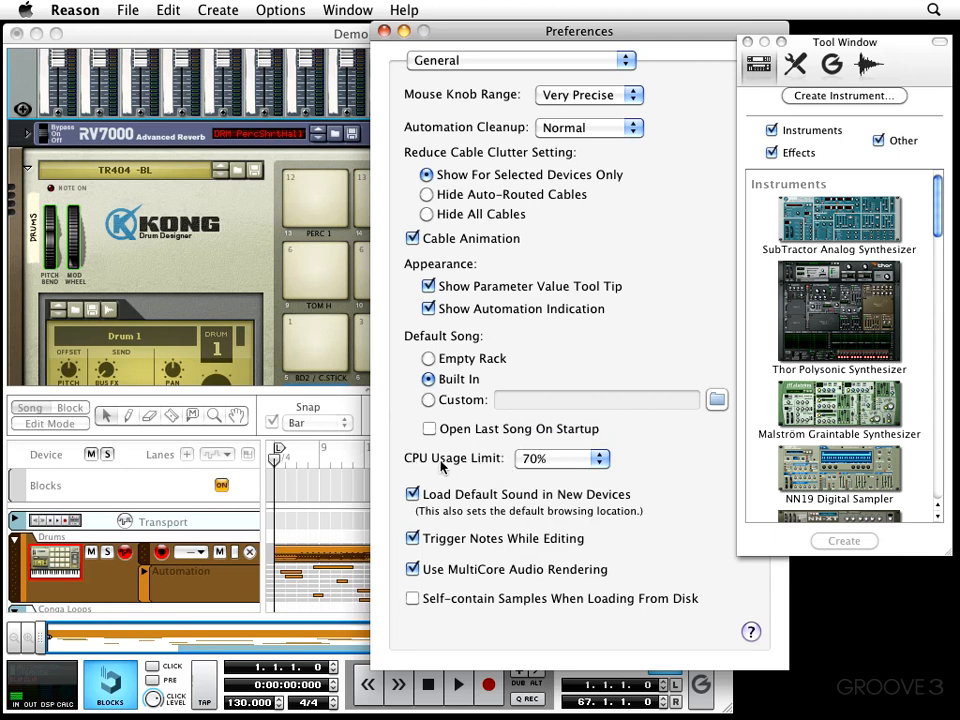
pyautogui.moveTo(283, 143)
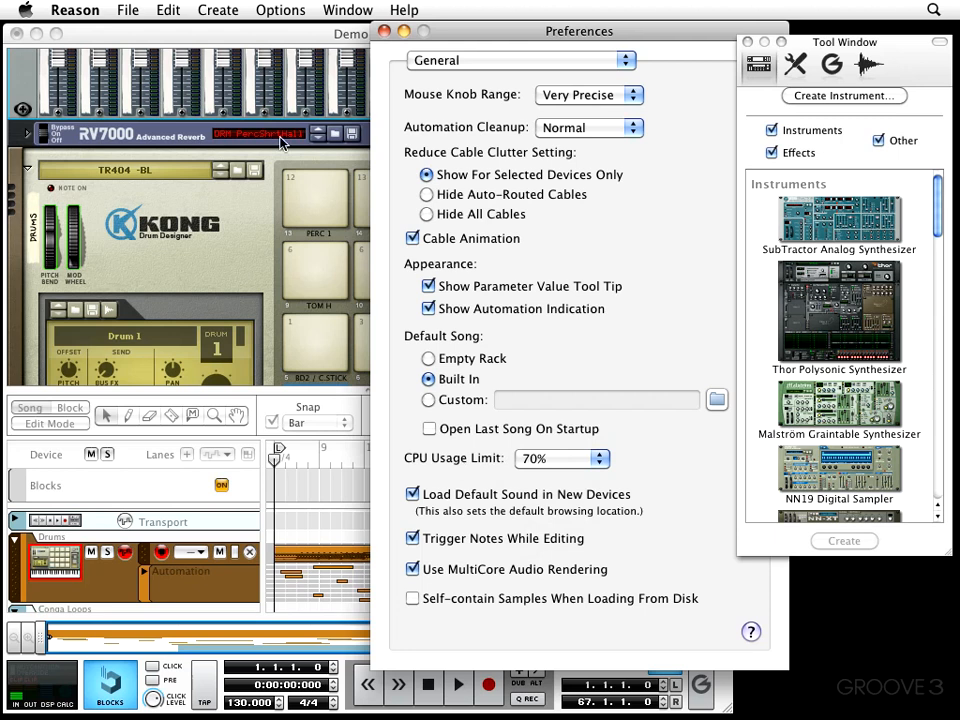
pyautogui.moveTo(366, 388)
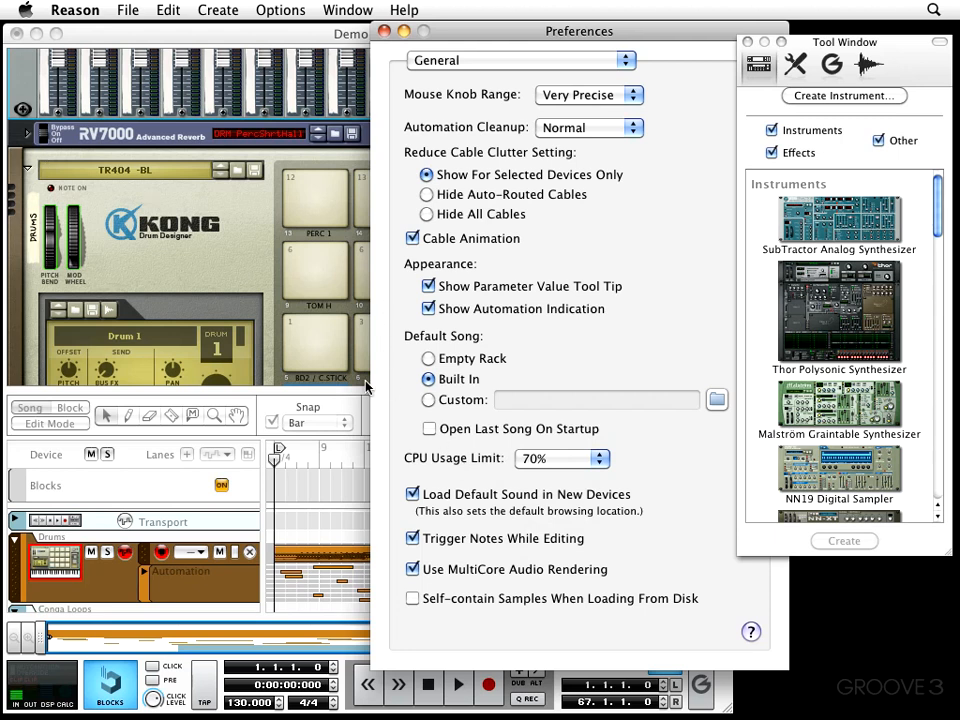
pyautogui.moveTo(595, 476)
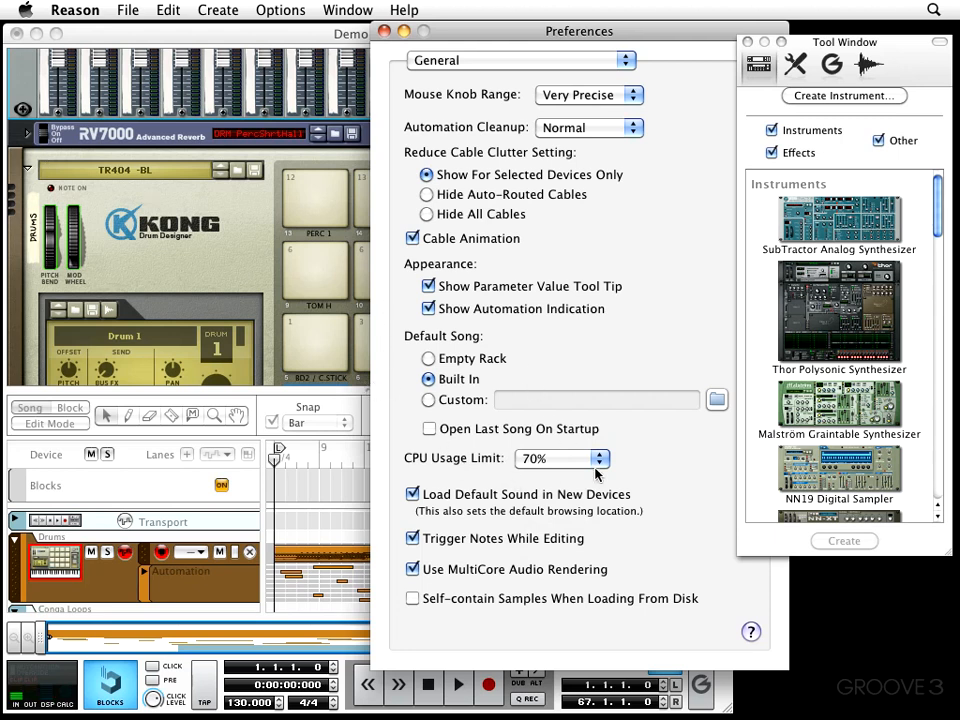
pyautogui.click(560, 458)
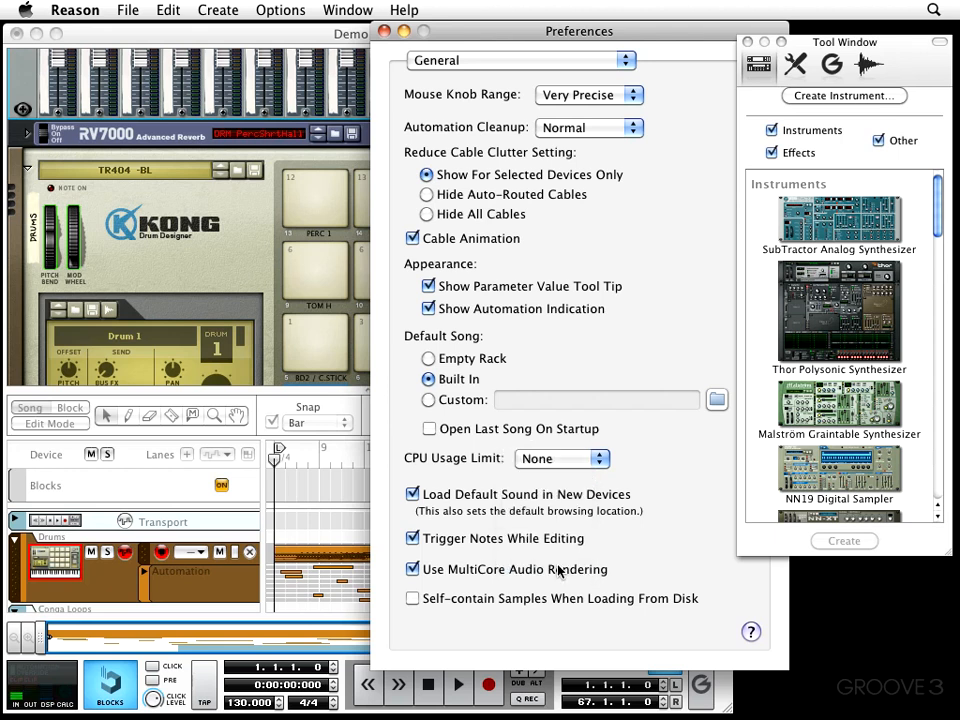
pyautogui.moveTo(420, 510)
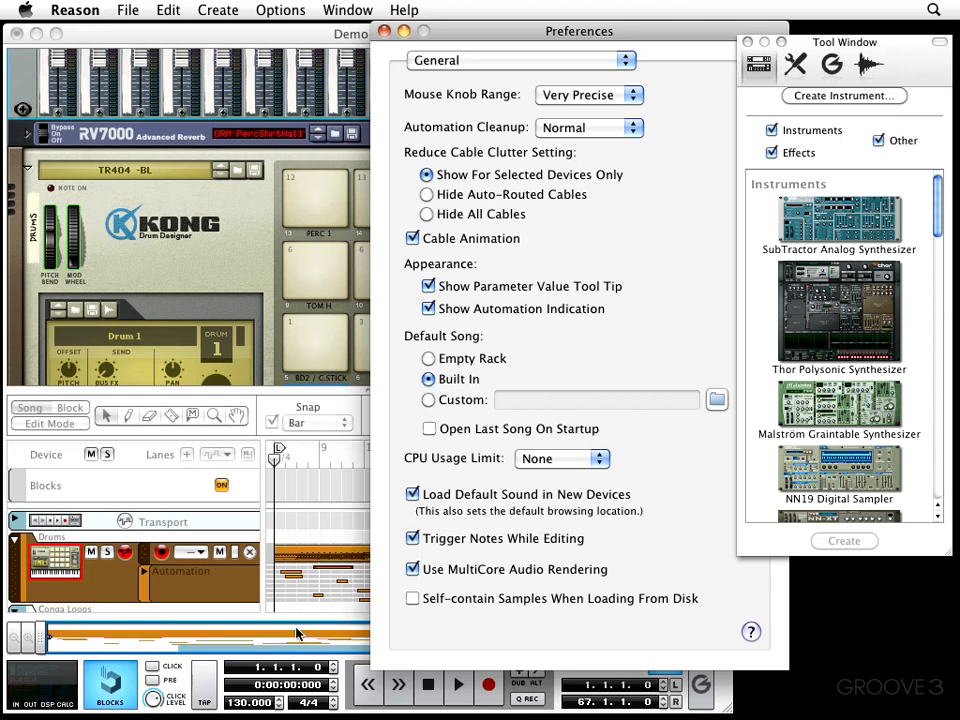
pyautogui.moveTo(325, 565)
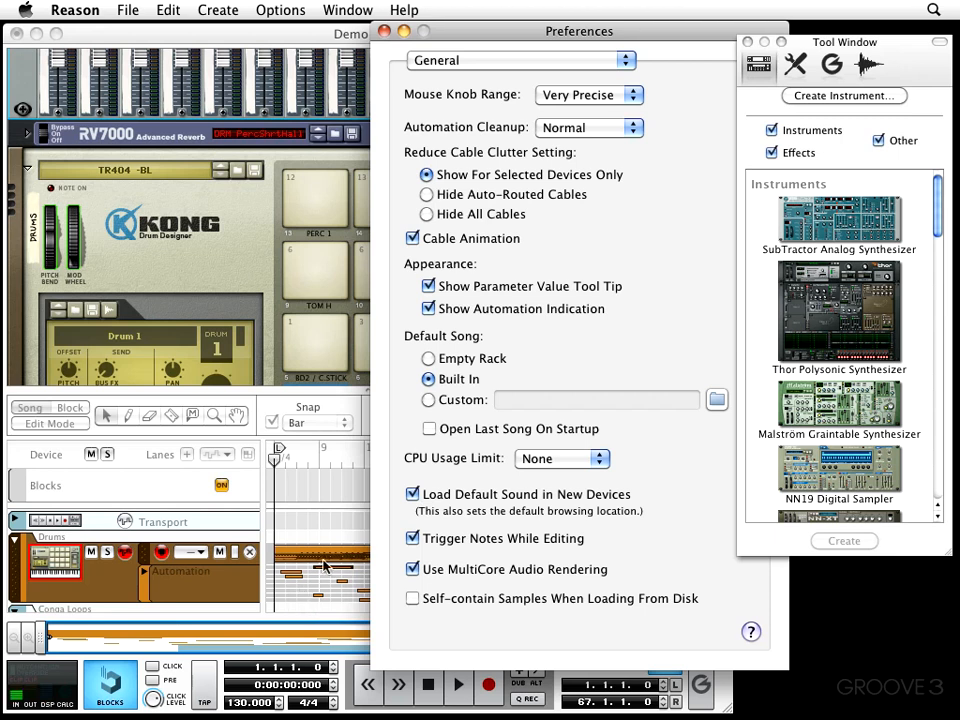
pyautogui.moveTo(290, 578)
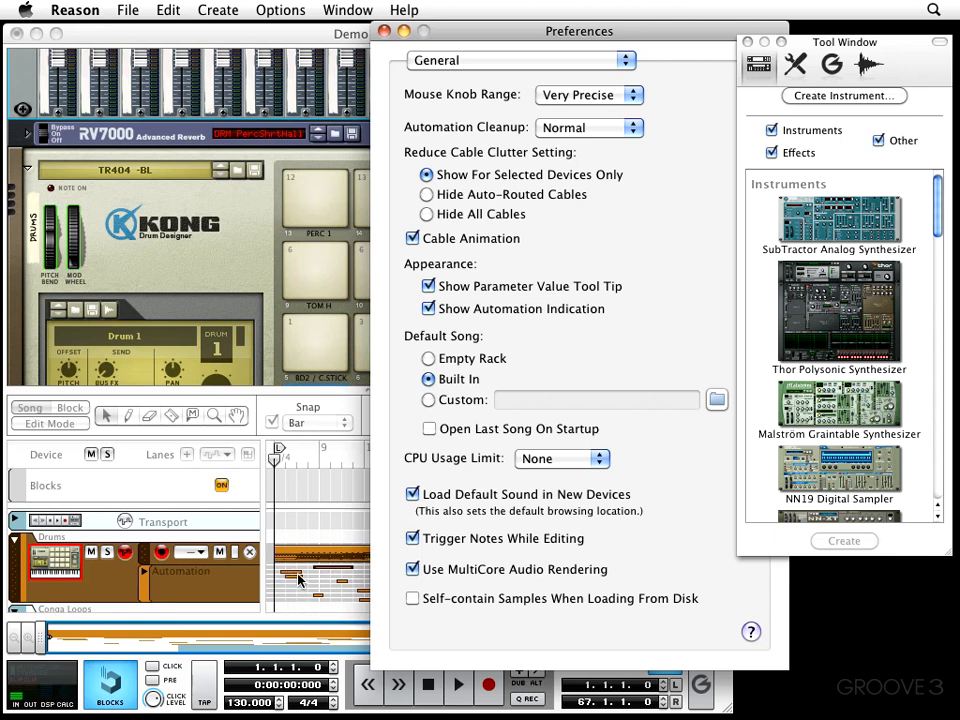
pyautogui.moveTo(295, 581)
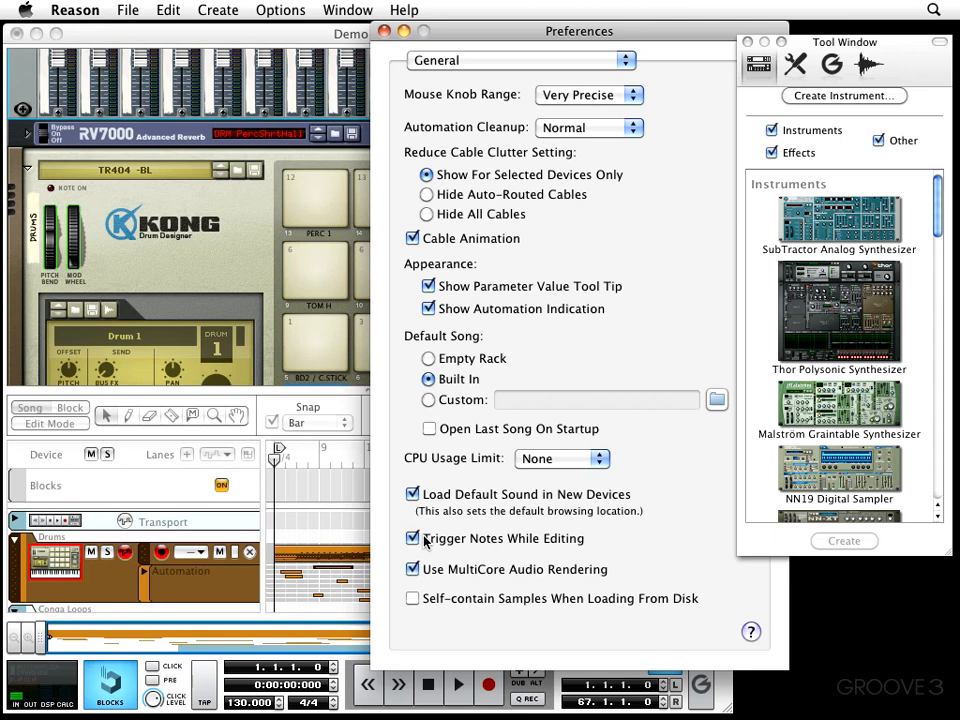
pyautogui.click(412, 538)
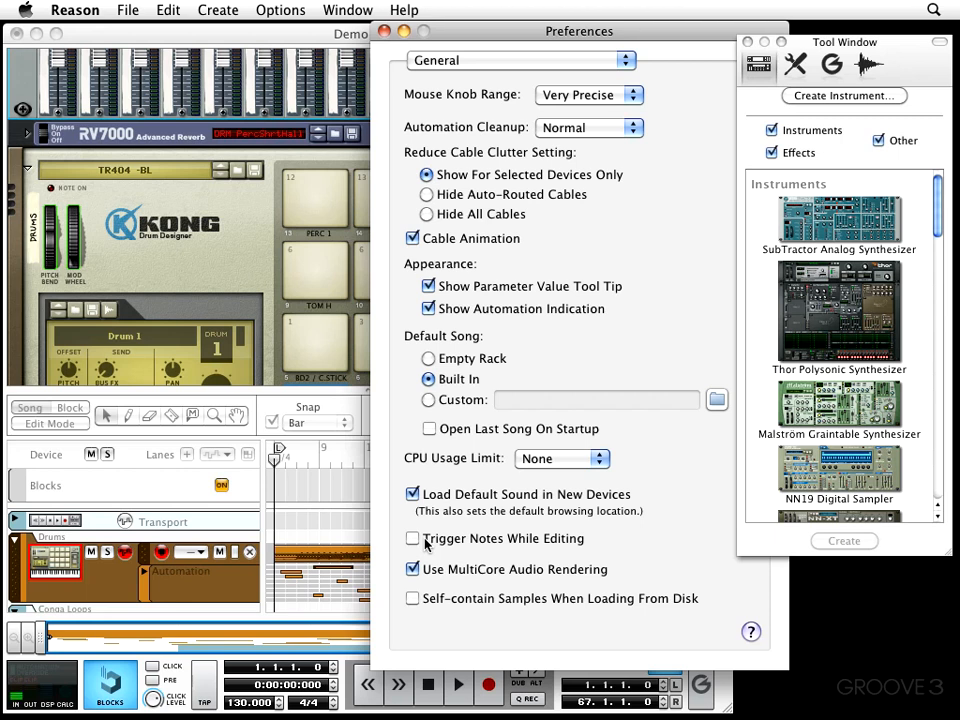
pyautogui.click(412, 538)
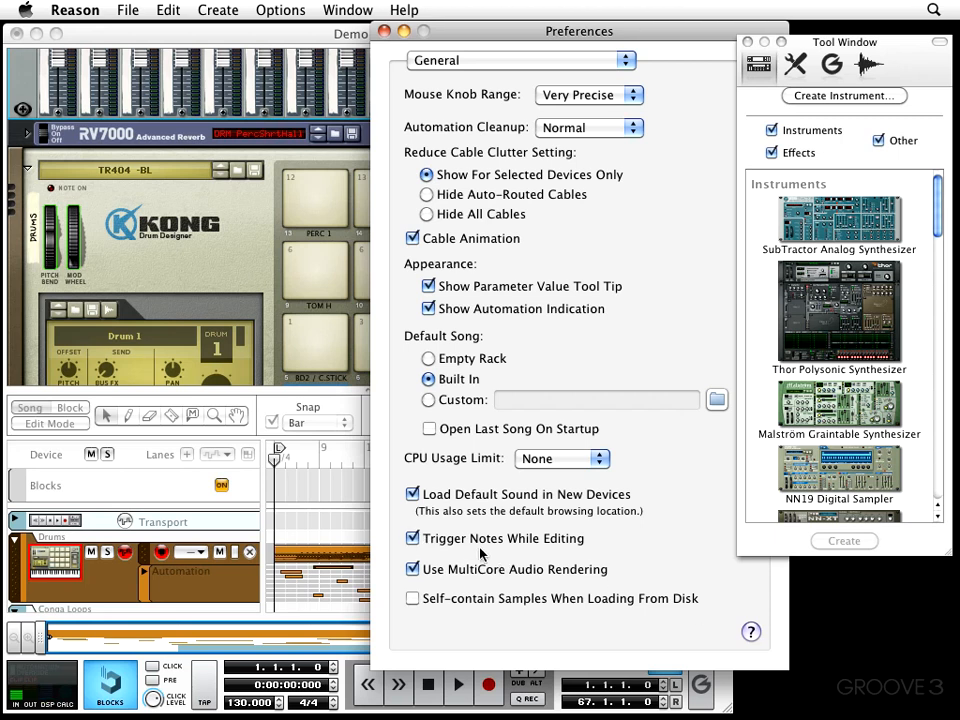
pyautogui.moveTo(505, 568)
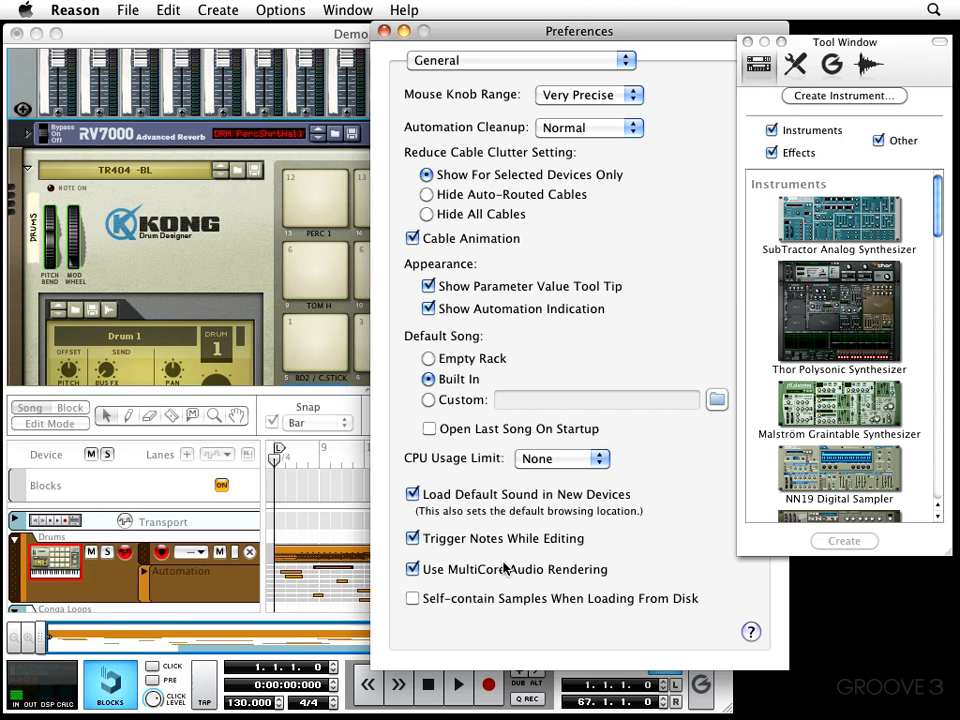
pyautogui.moveTo(528, 571)
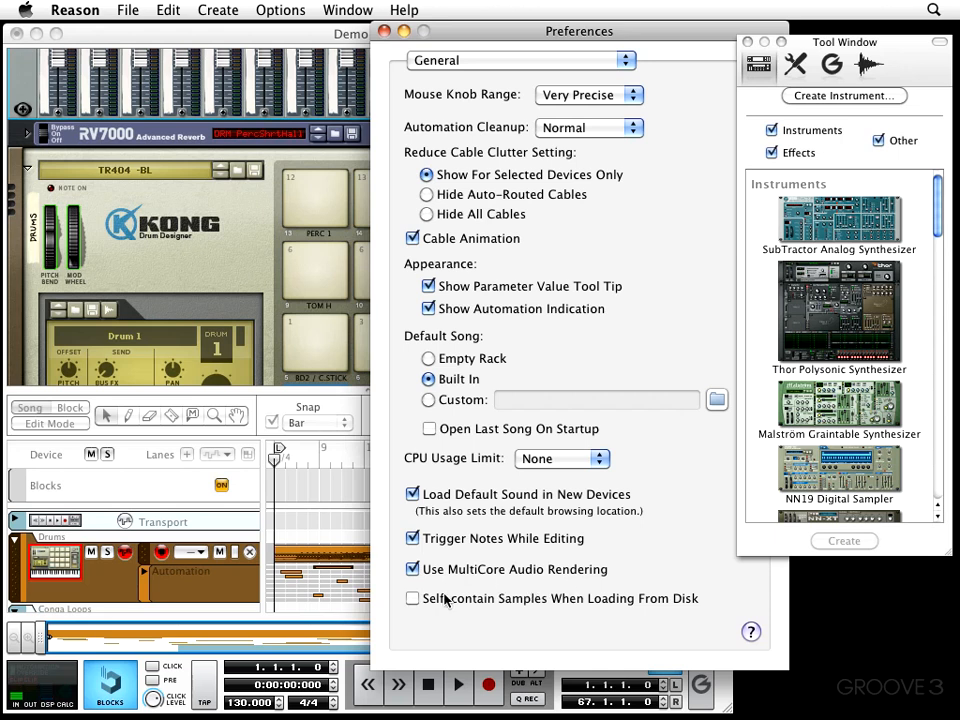
pyautogui.moveTo(430, 603)
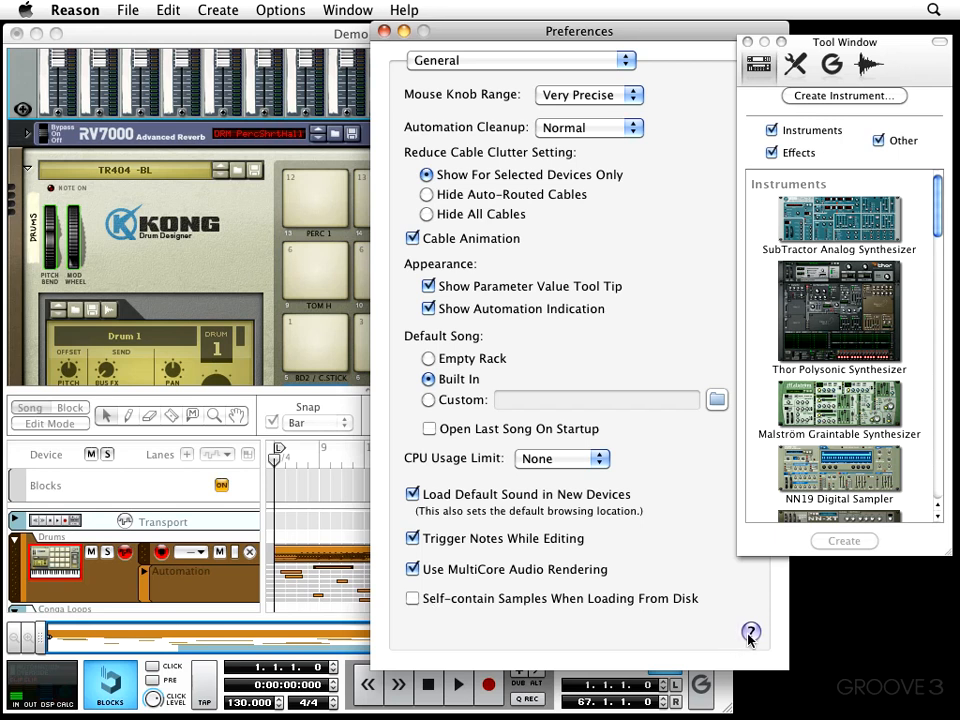
pyautogui.click(751, 631)
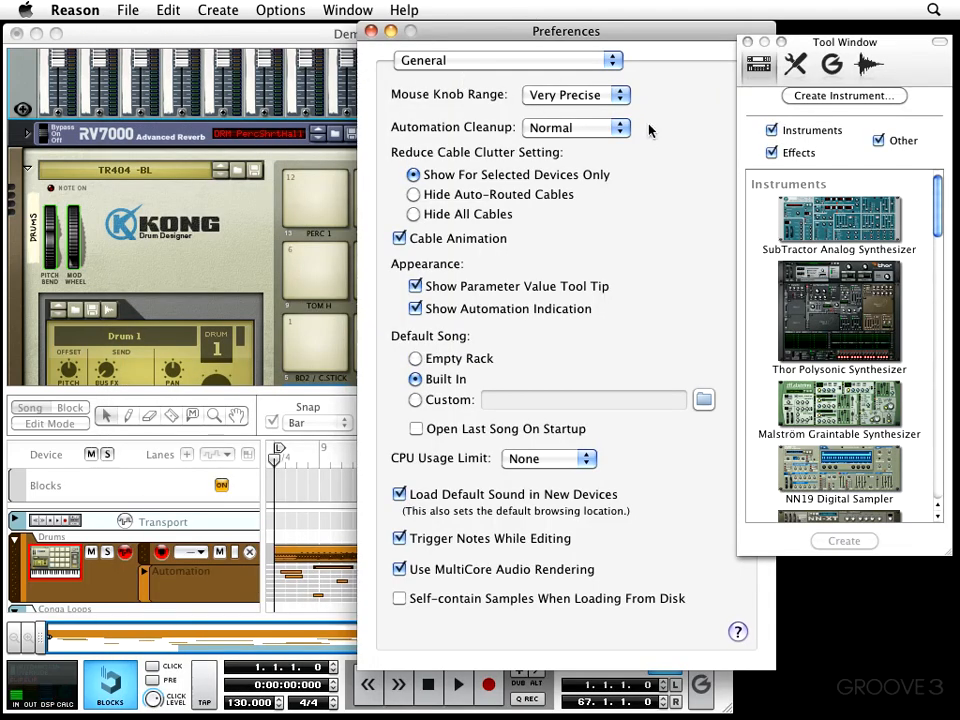
pyautogui.click(505, 59)
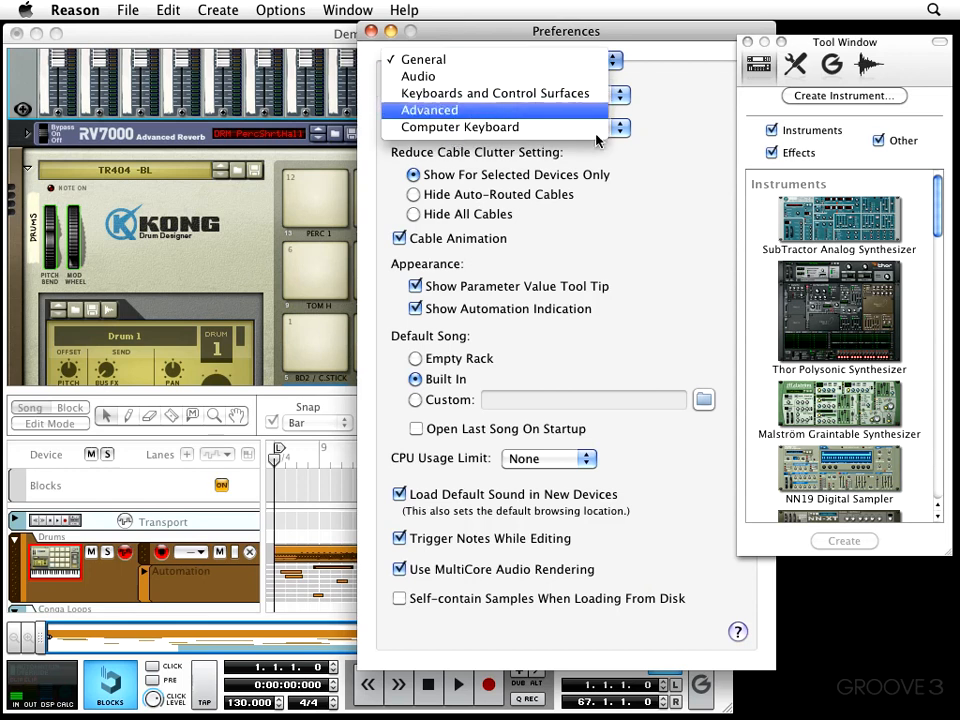
pyautogui.click(423, 59)
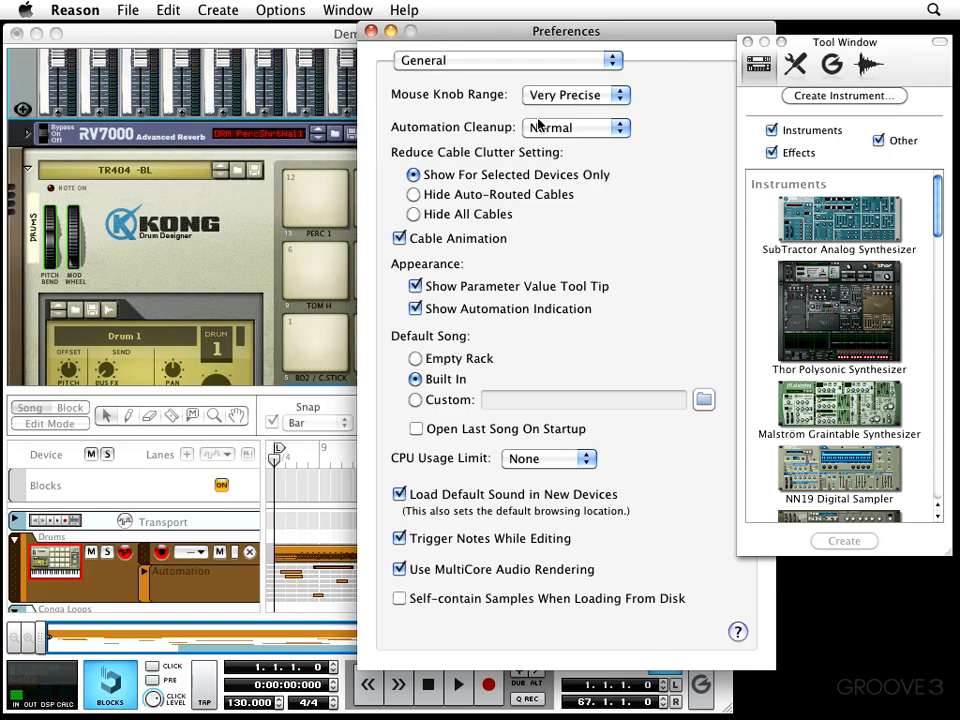